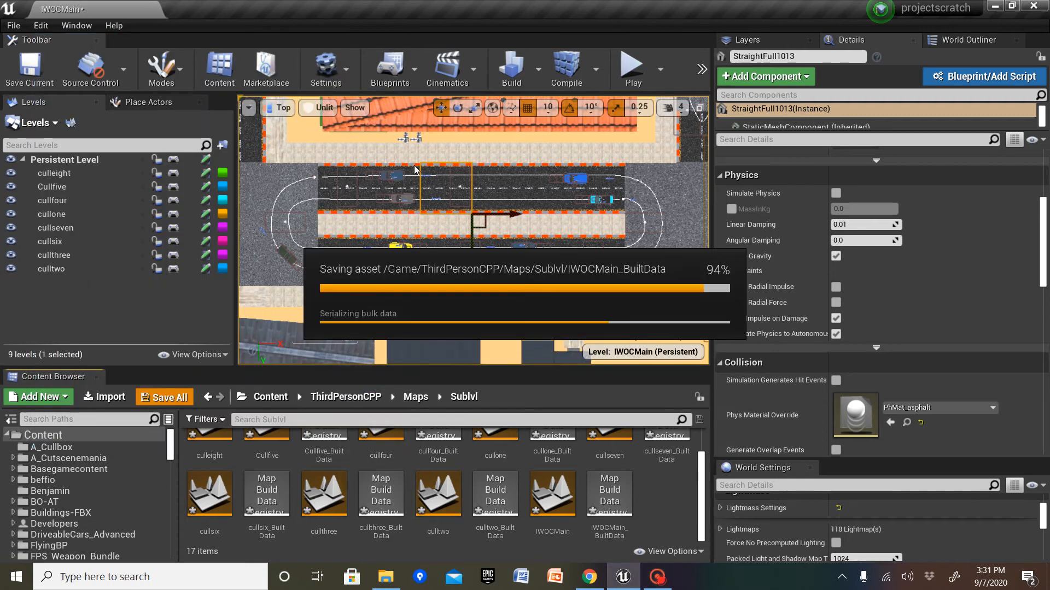
pyautogui.moveTo(262, 141)
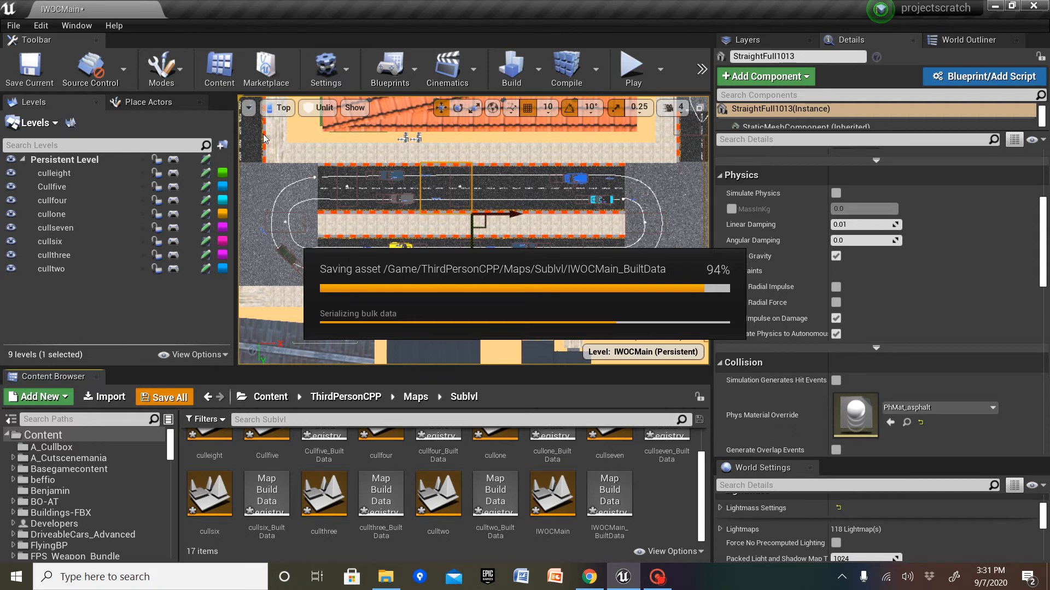
pyautogui.moveTo(278, 136)
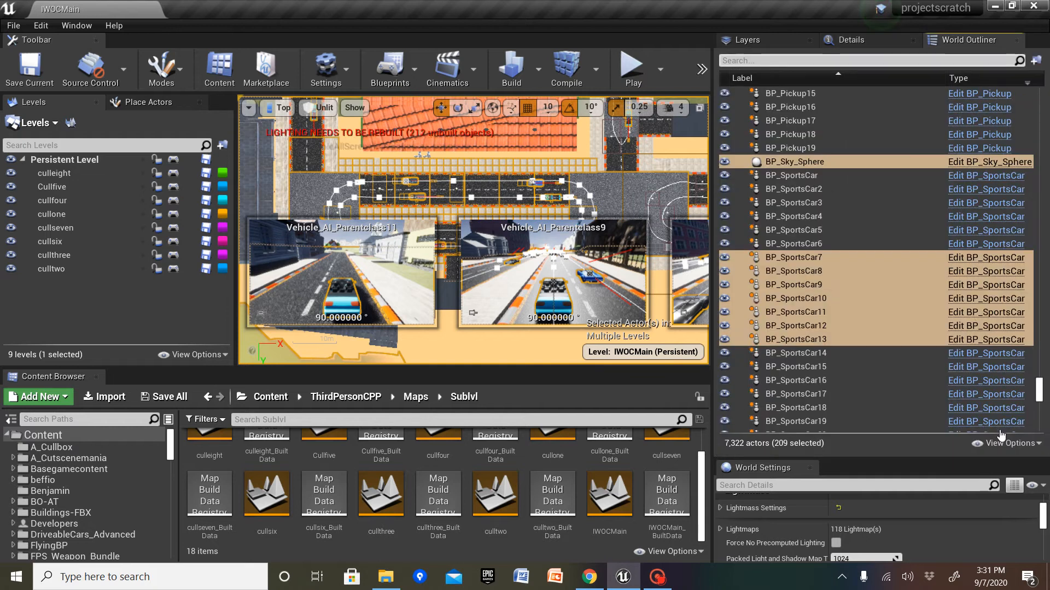
# Step: Refine the World Outliner selection to the 202 road, sidewalk, car and brake actors
pyautogui.click(1011, 443)
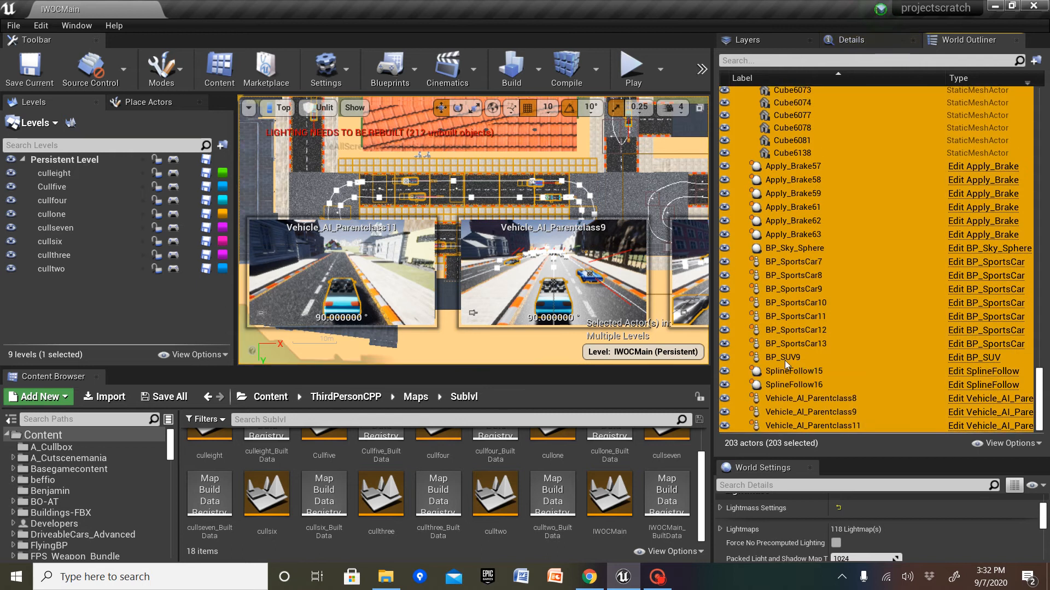
pyautogui.moveTo(862, 428)
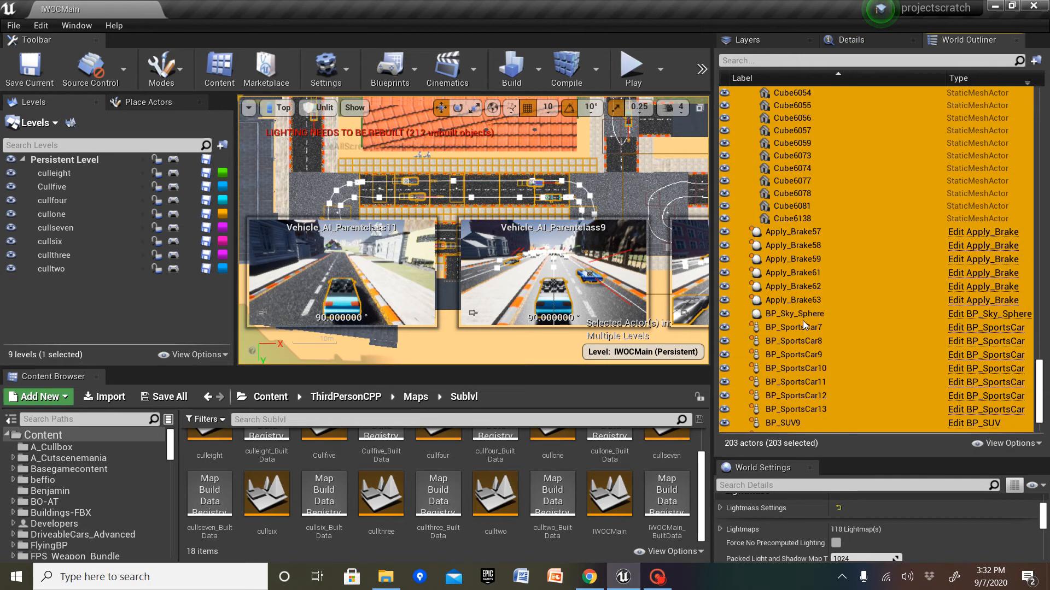
pyautogui.moveTo(797, 318)
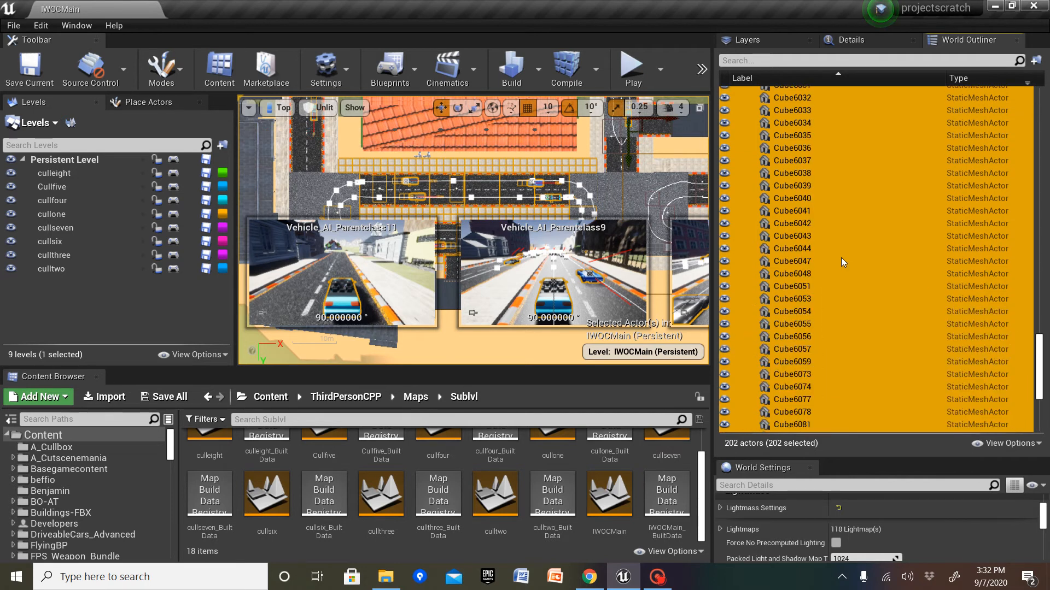
pyautogui.scroll(-3)
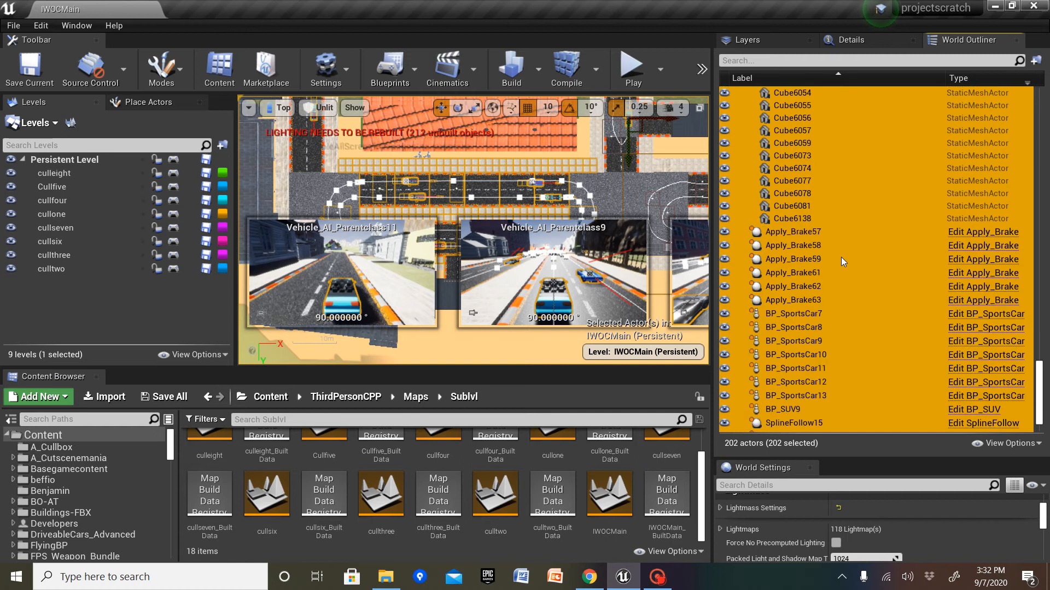
pyautogui.scroll(-3)
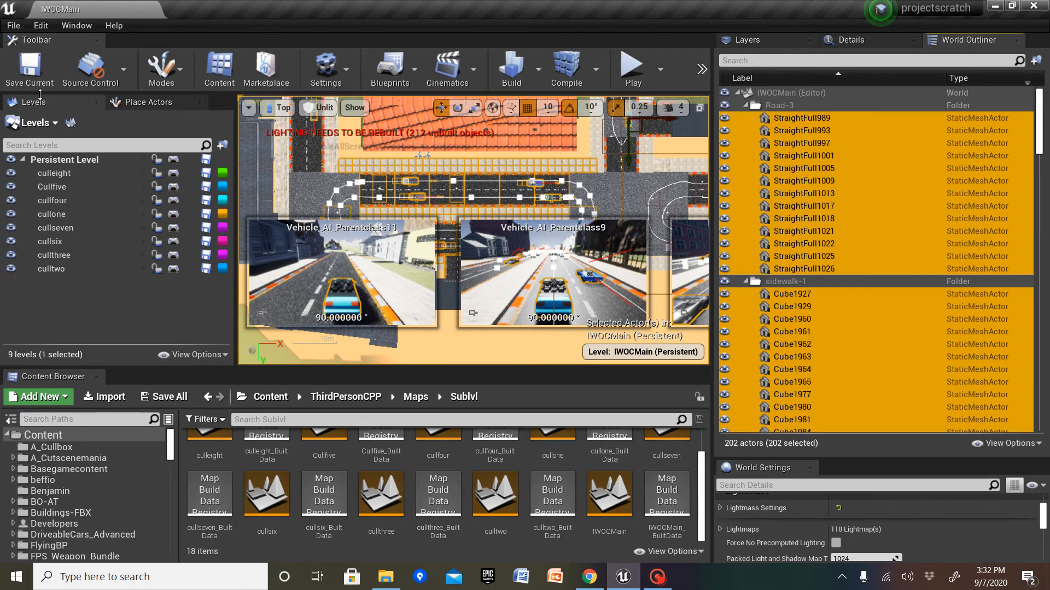
pyautogui.moveTo(76, 26)
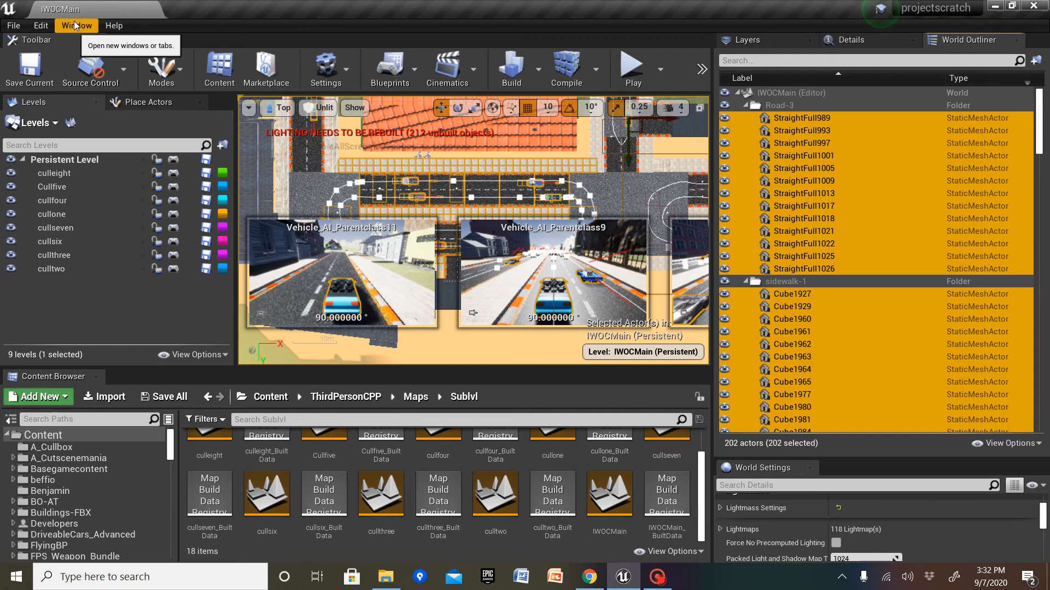
# Step: Start creating a new level from the selected actors via the Levels panel menu
pyautogui.click(76, 25)
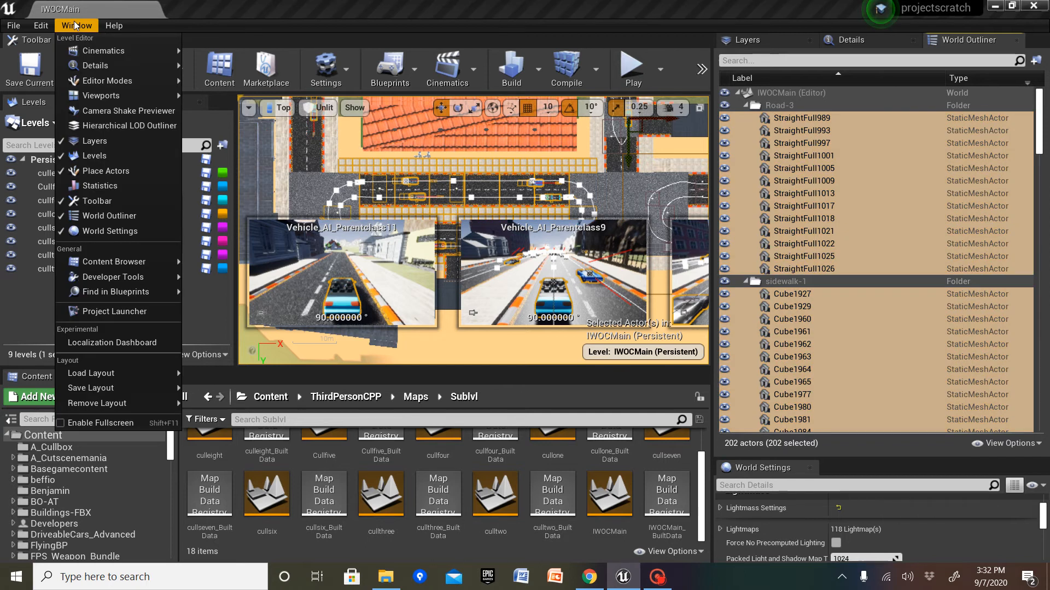
pyautogui.click(76, 25)
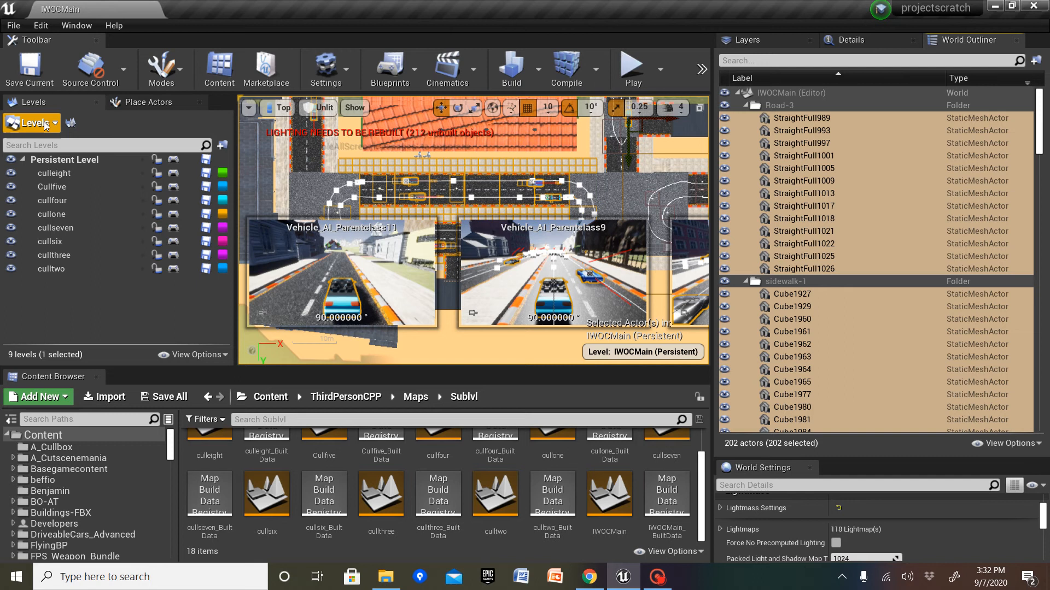
pyautogui.click(32, 122)
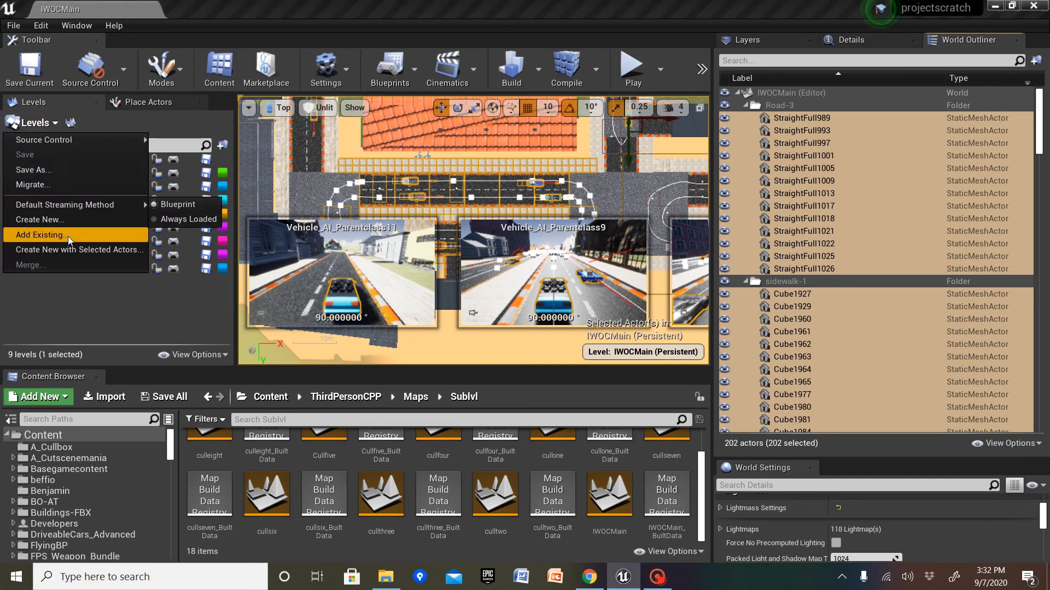
pyautogui.moveTo(71, 249)
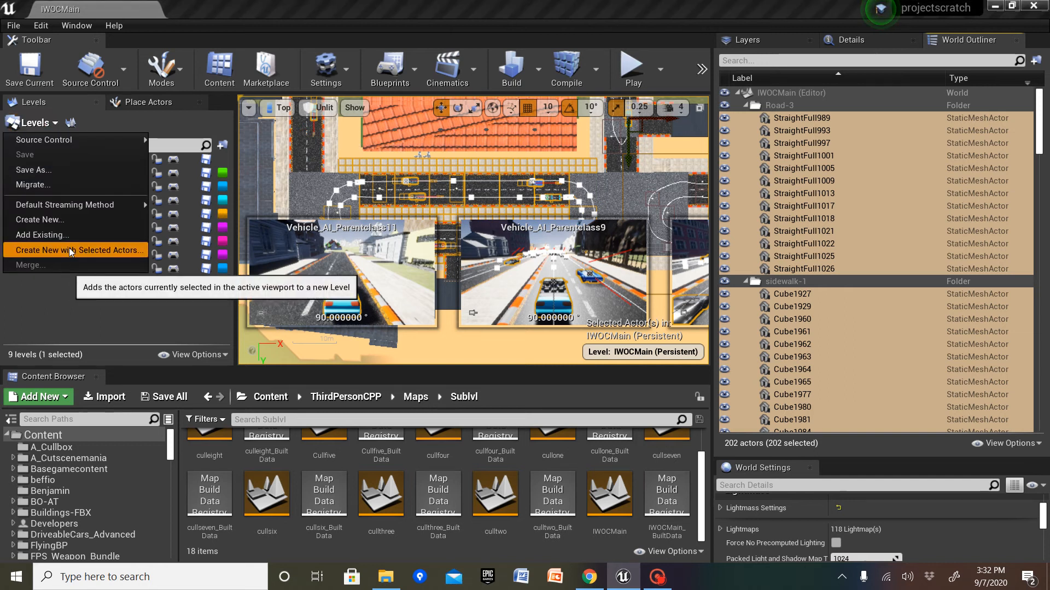
pyautogui.click(79, 250)
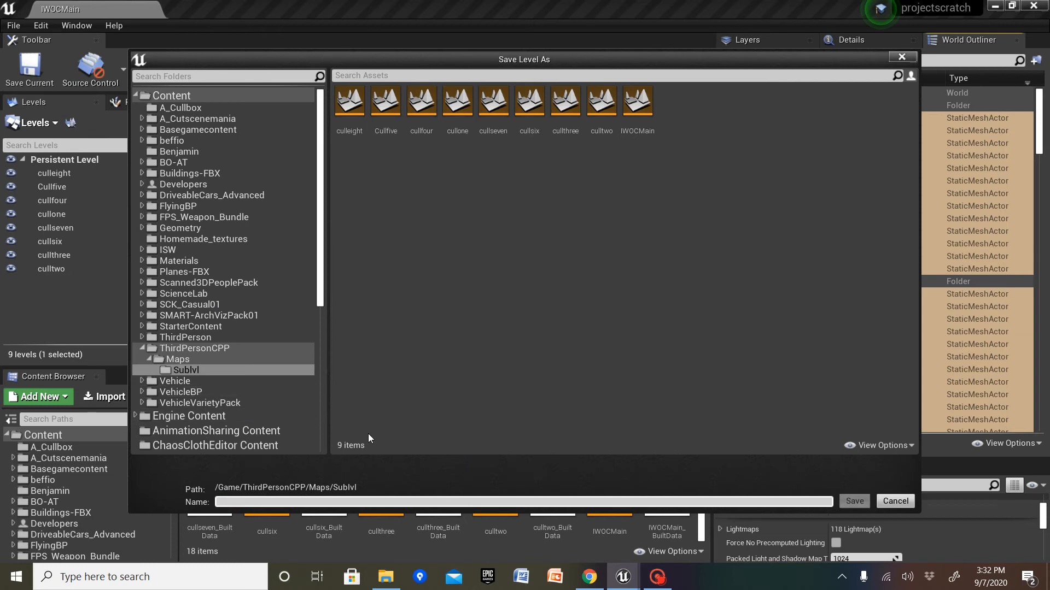
# Step: Name the new sublevel cullnine and save it into the Sublvl folder
pyautogui.write('cullni')
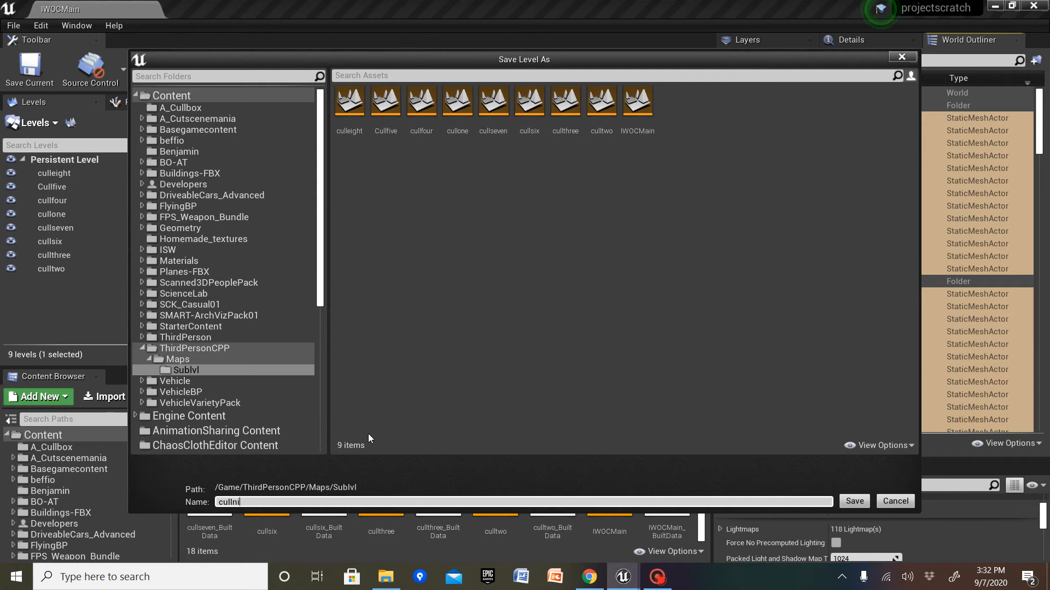
pyautogui.write('ne')
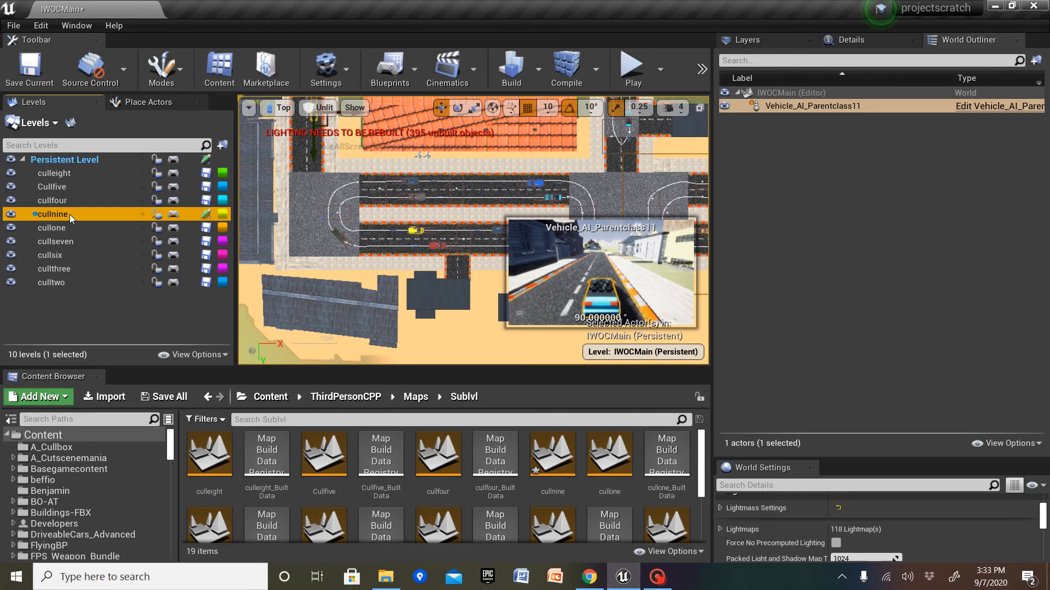
# Step: Make cullnine the current level, save all modified levels, and view the city in perspective
pyautogui.rightClick(70, 213)
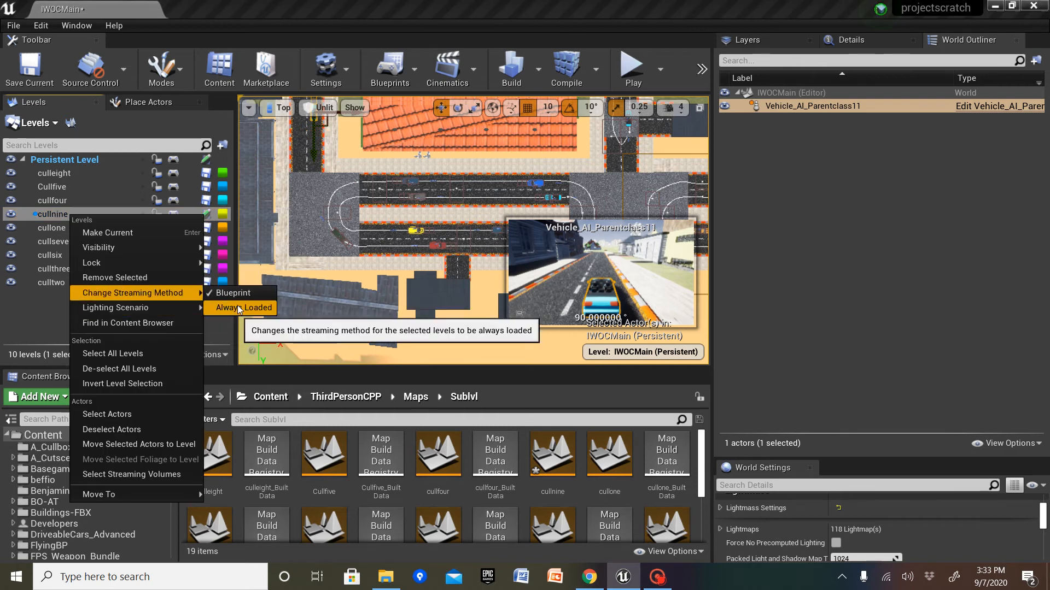
pyautogui.click(242, 308)
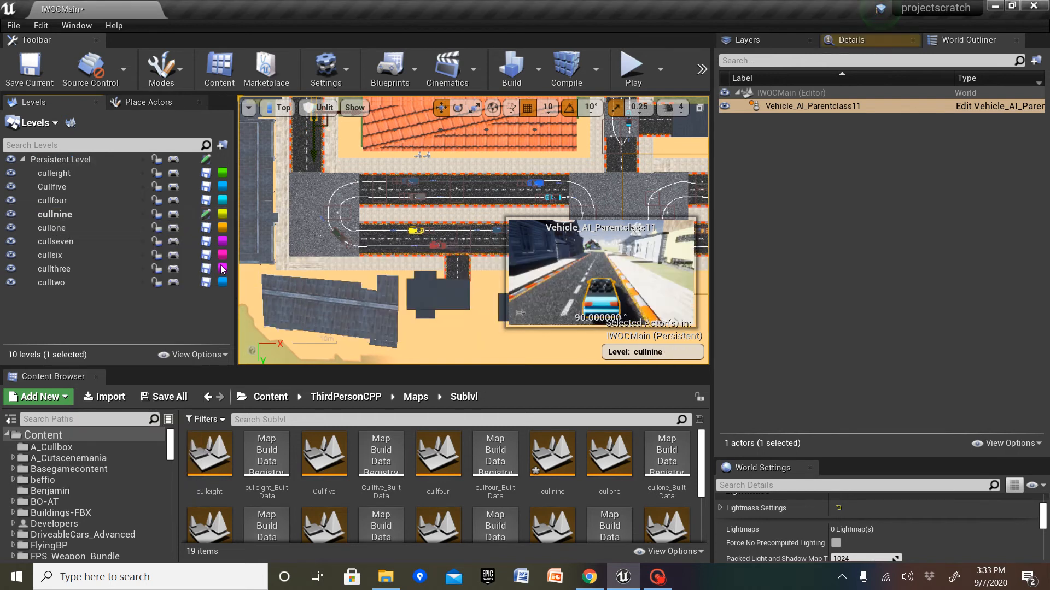
pyautogui.moveTo(170, 397)
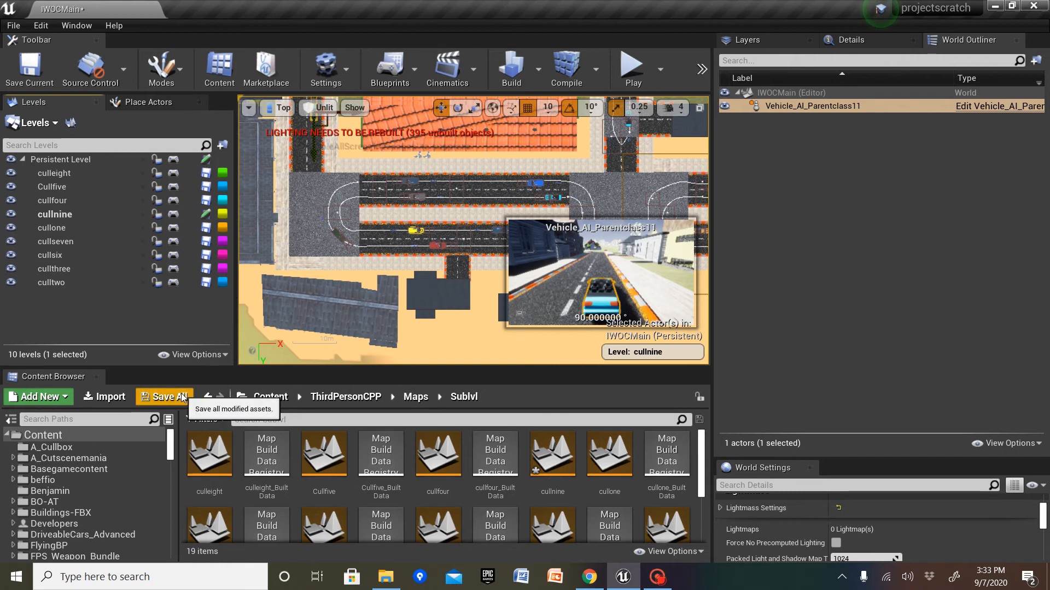
pyautogui.click(168, 397)
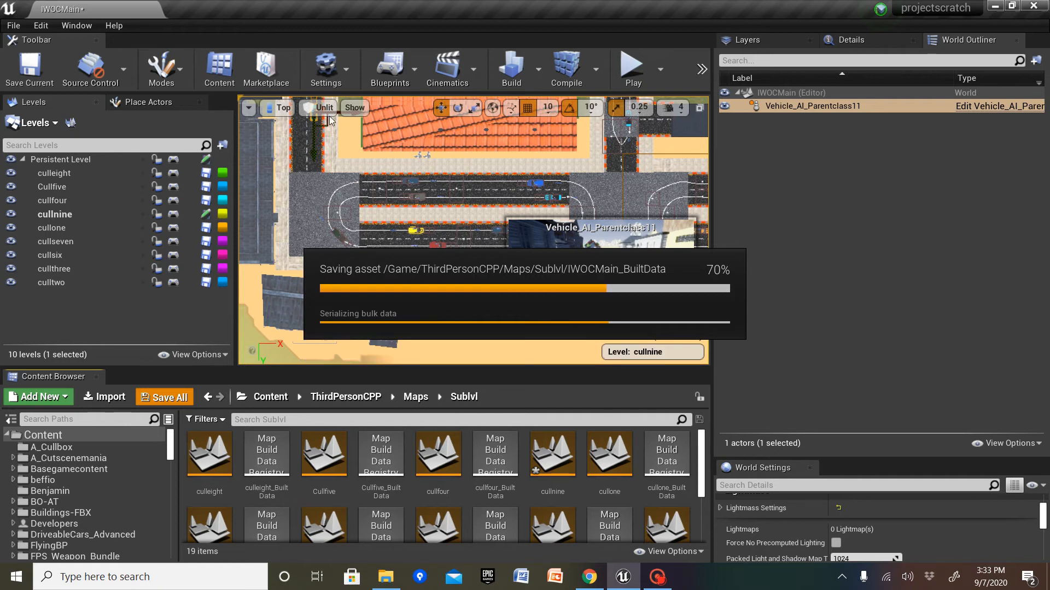
pyautogui.moveTo(285, 108)
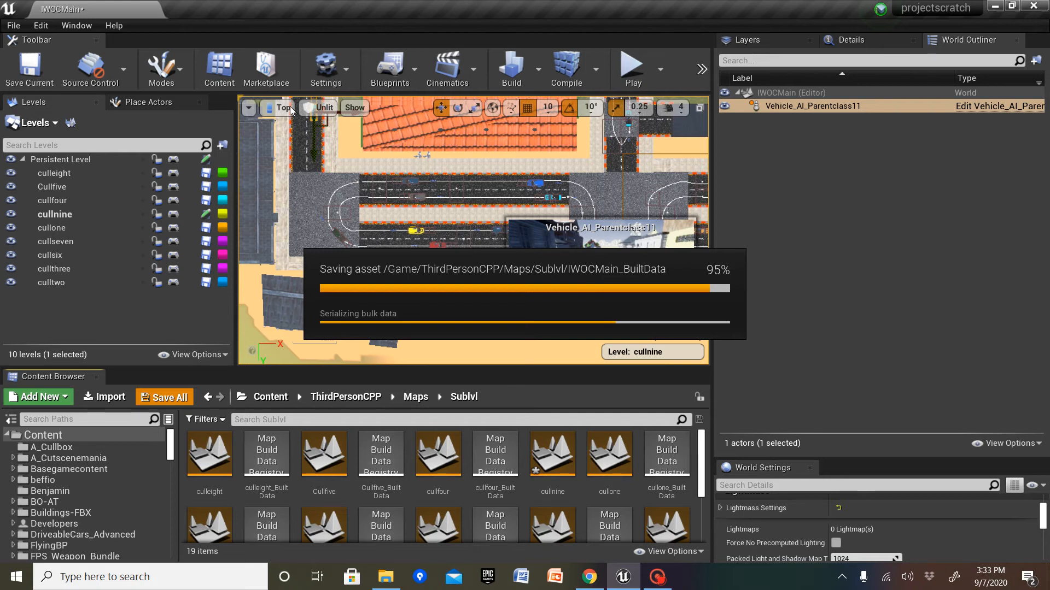
pyautogui.click(282, 108)
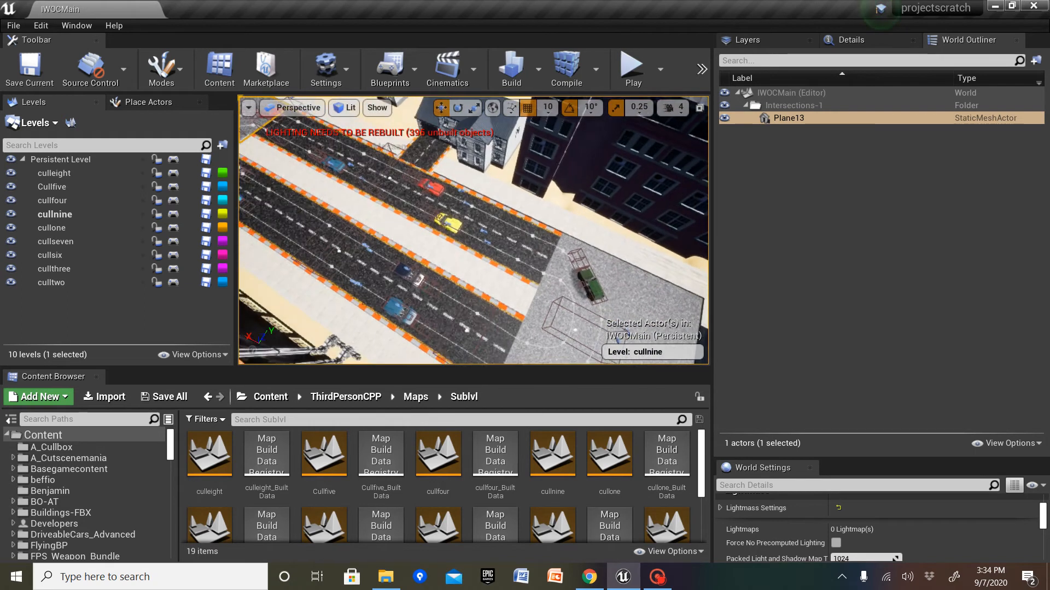
# Step: Find Level Streaming Volume under All Classes and place it above the road in cullnine
pyautogui.click(148, 103)
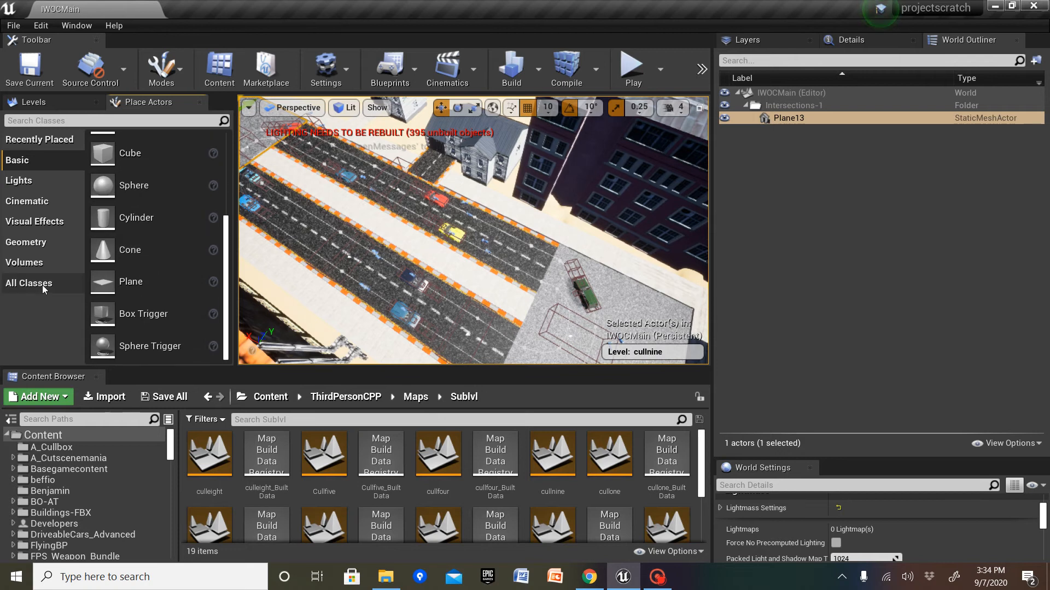
pyautogui.click(29, 284)
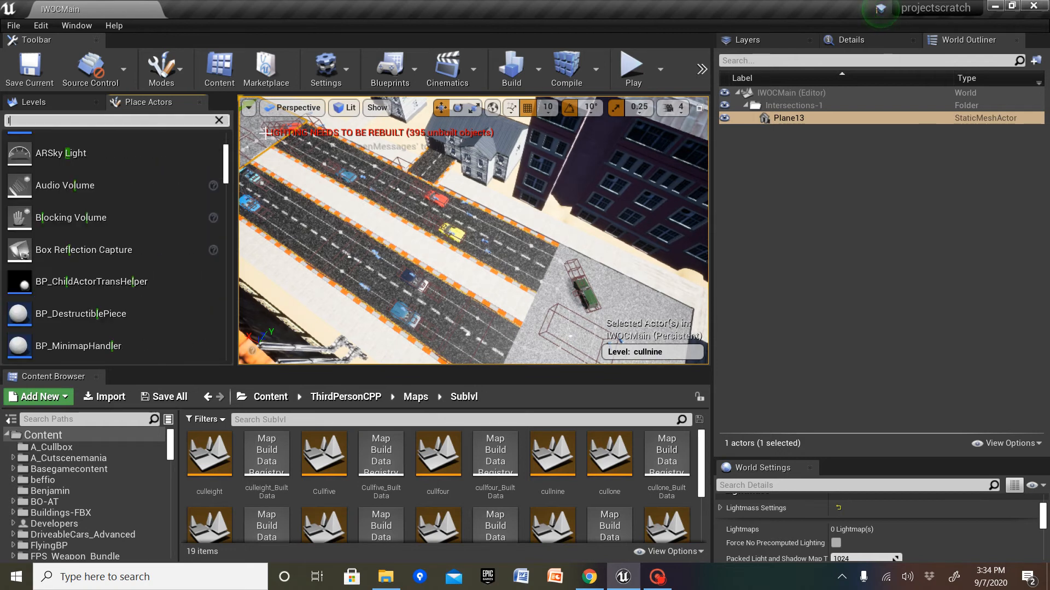
pyautogui.write('lev')
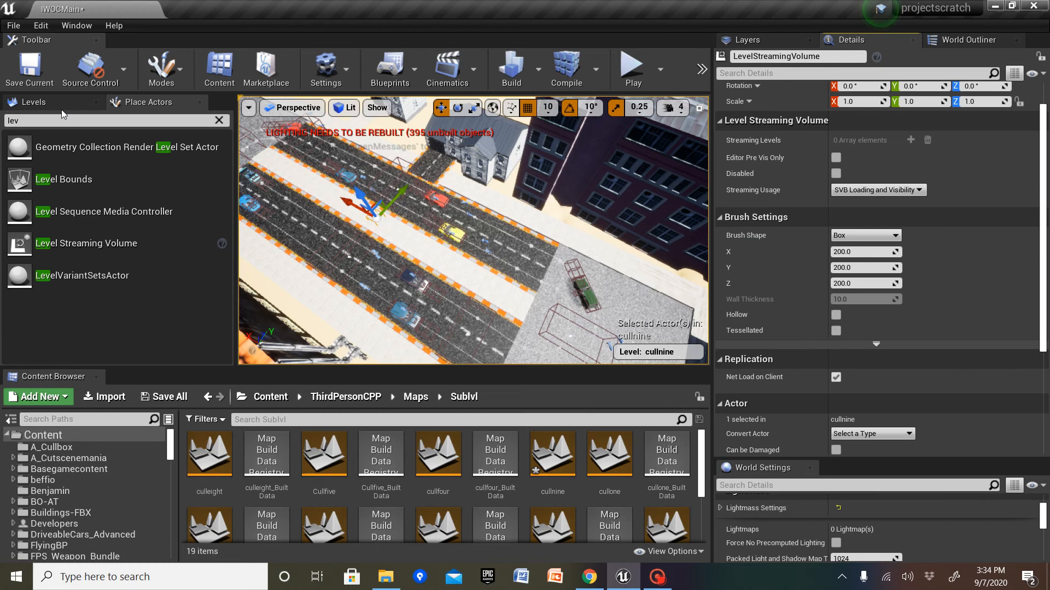
# Step: Scale the streaming volume to X 50, Y 30, Z 15 and name it cullvnine
pyautogui.rightClick(55, 215)
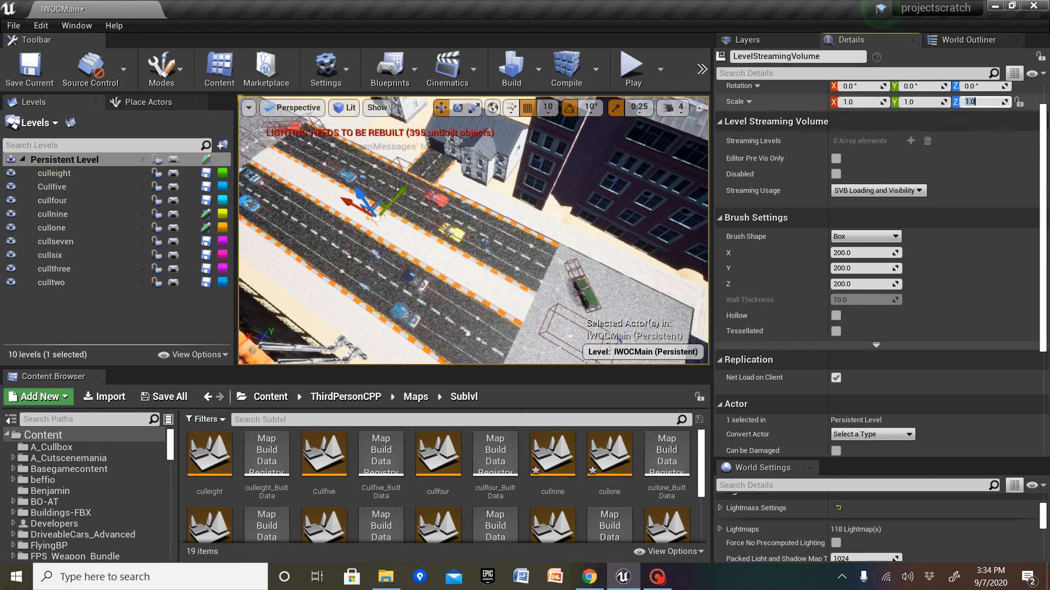
pyautogui.write('15.0')
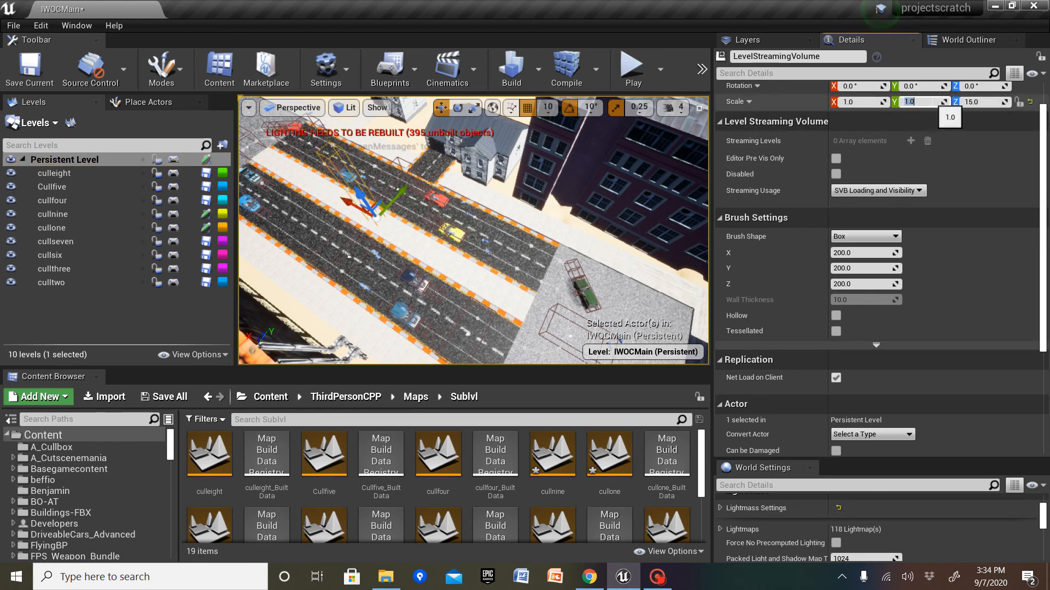
pyautogui.write('30.0')
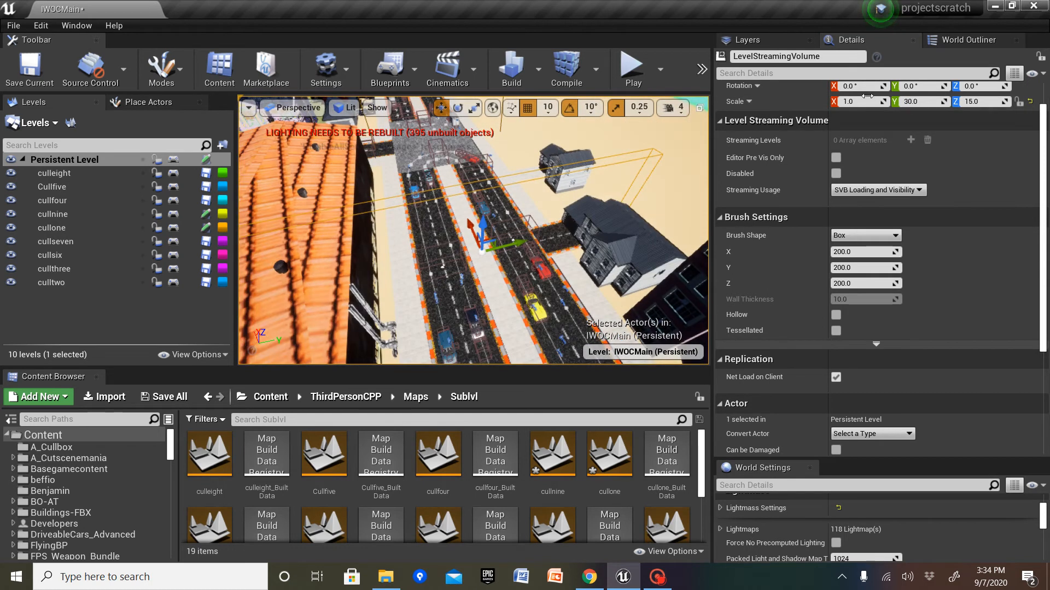
pyautogui.click(857, 101)
pyautogui.write('cullvnine')
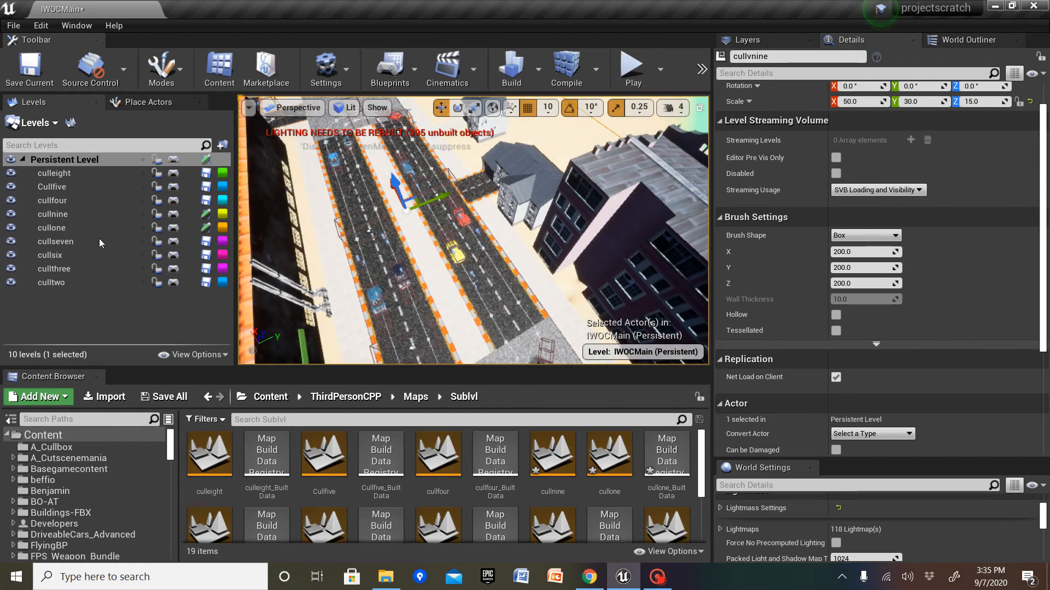
# Step: Check the cullone level's details and close them
pyautogui.click(51, 228)
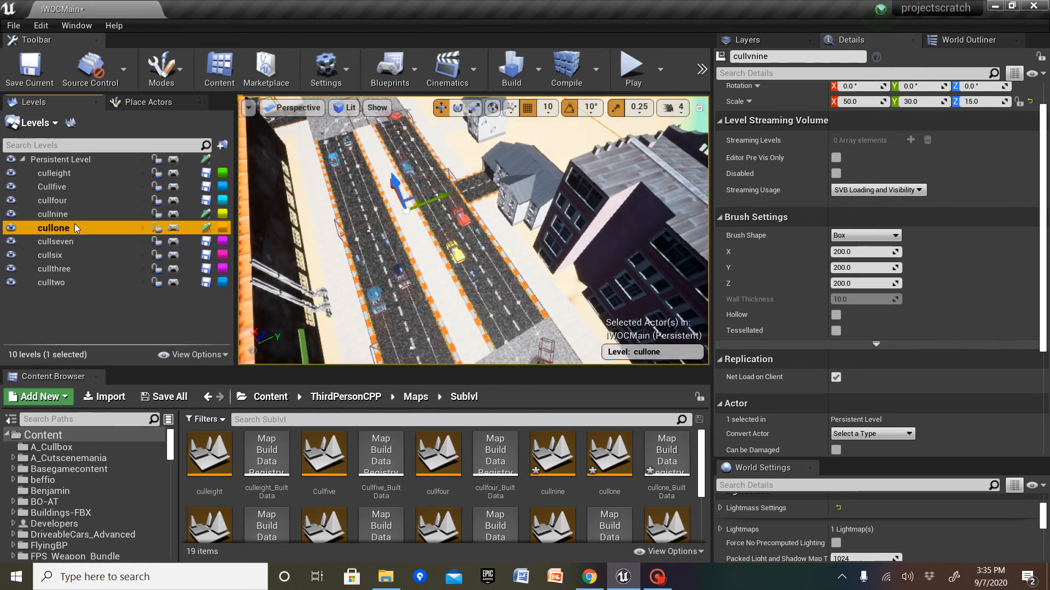
pyautogui.moveTo(69, 122)
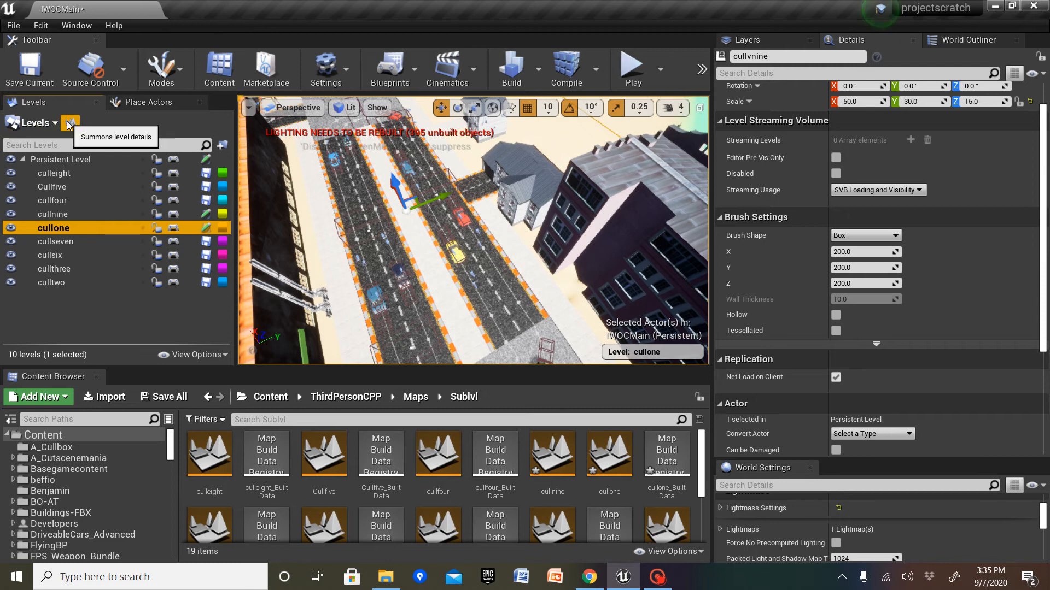
pyautogui.click(69, 122)
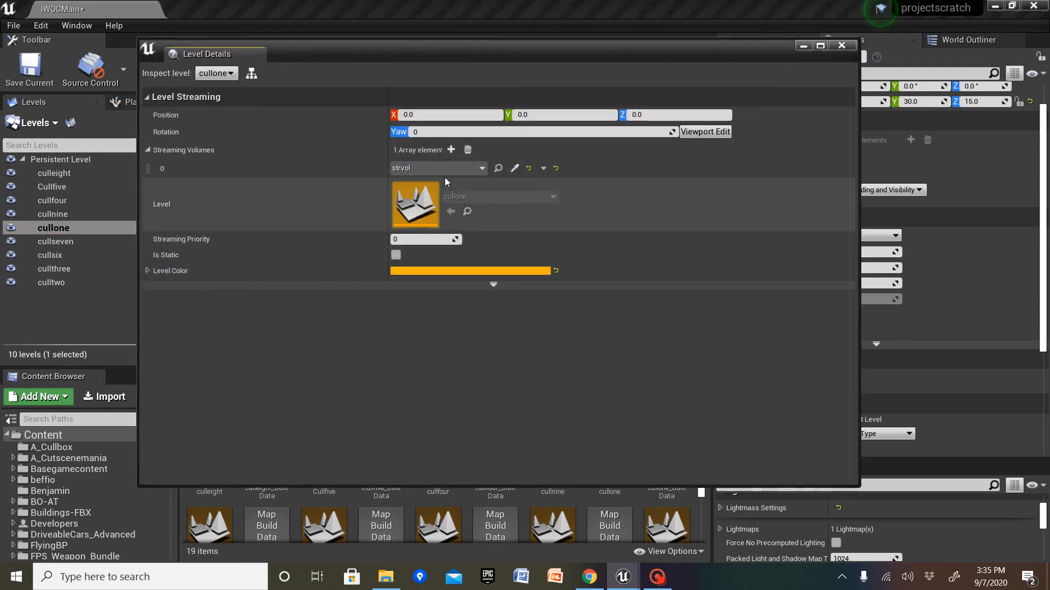
pyautogui.moveTo(455, 168)
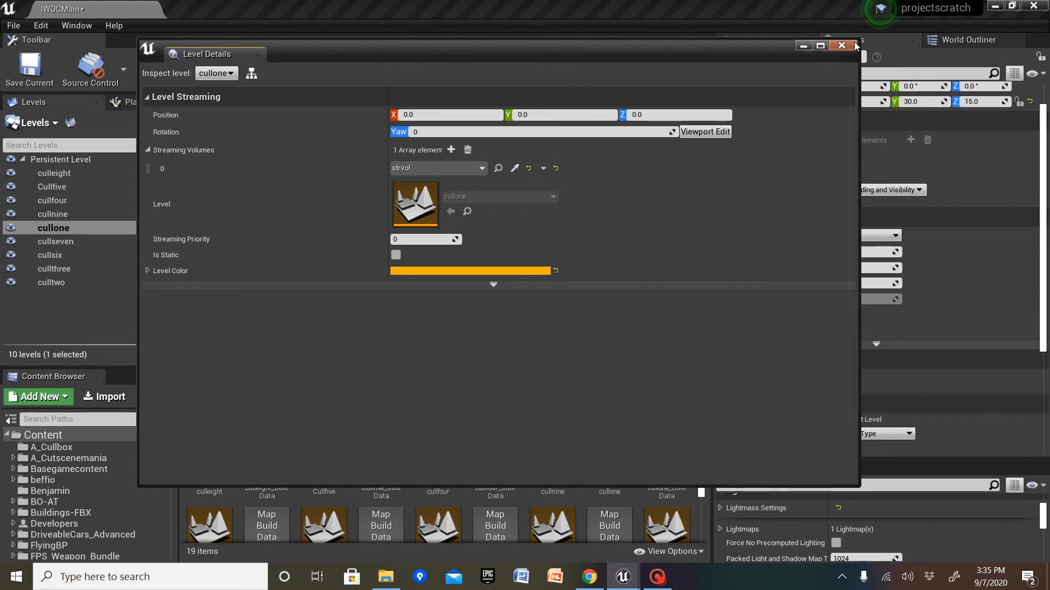
pyautogui.click(839, 46)
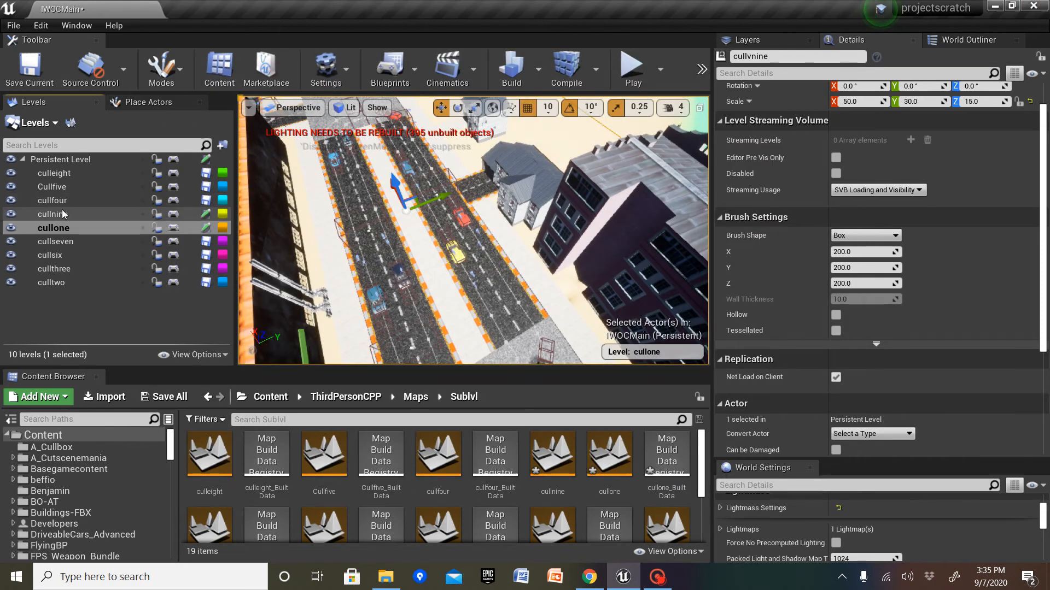
# Step: Assign cullvnine as Streaming Volume element 0 of cullnine and set the volume's streaming usage
pyautogui.click(52, 214)
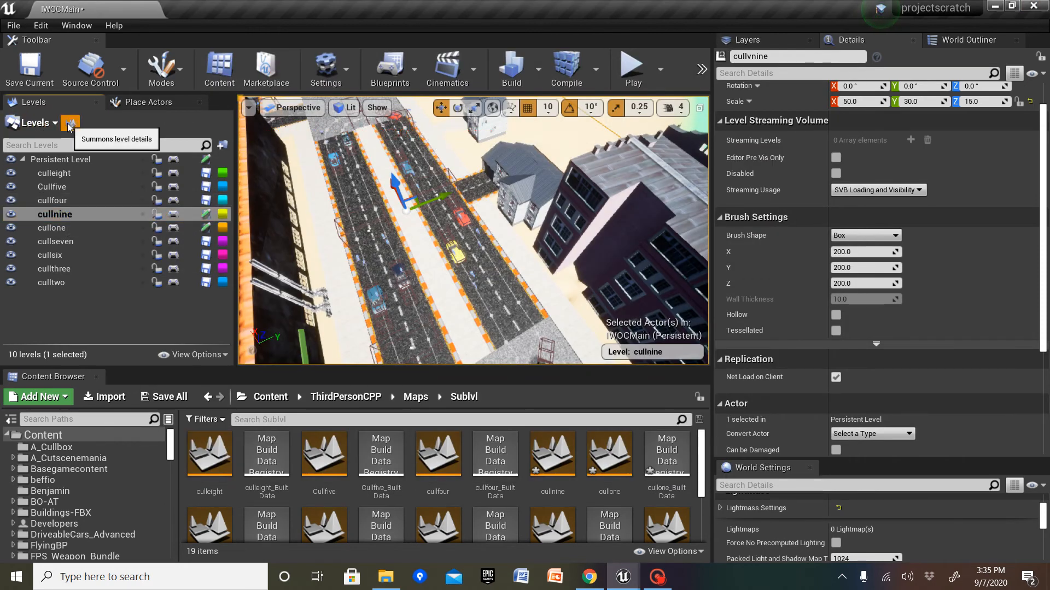
pyautogui.click(70, 123)
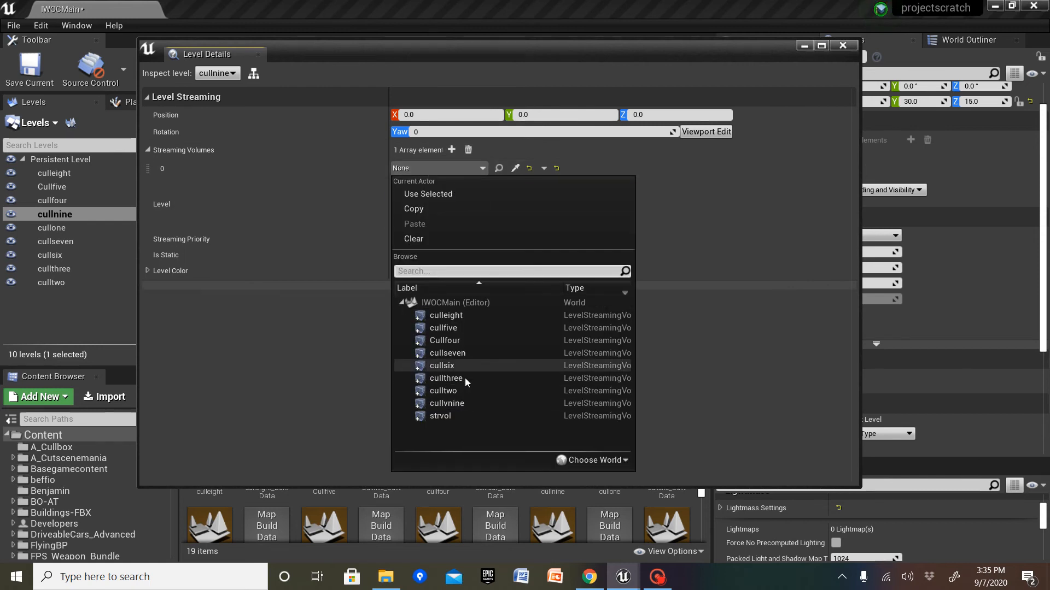
pyautogui.click(447, 403)
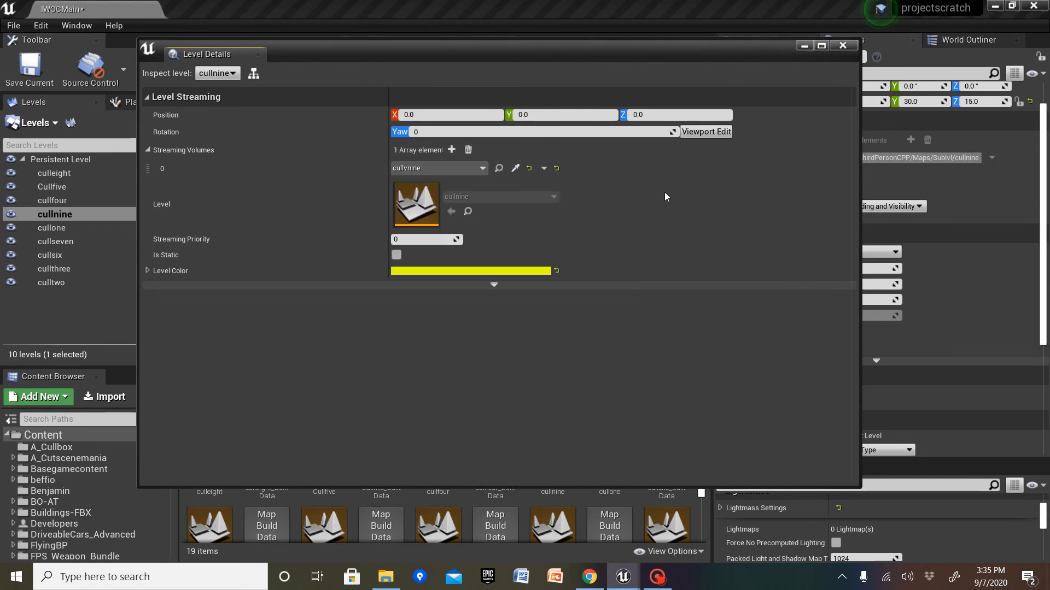
pyautogui.click(843, 45)
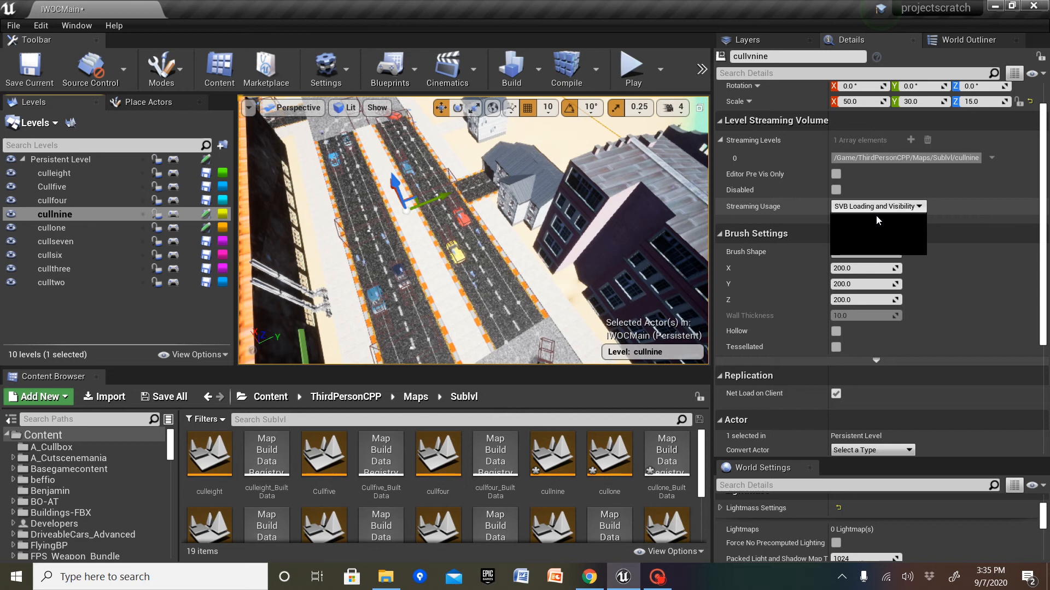
pyautogui.click(878, 221)
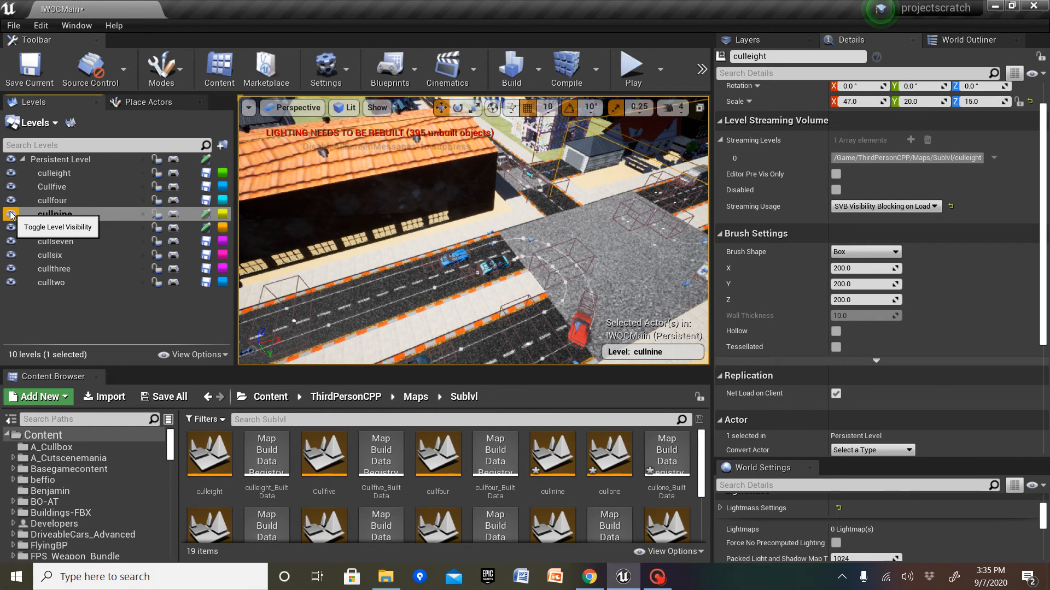
# Step: Move two selected buildings from the persistent level into the cullnine level
pyautogui.click(10, 214)
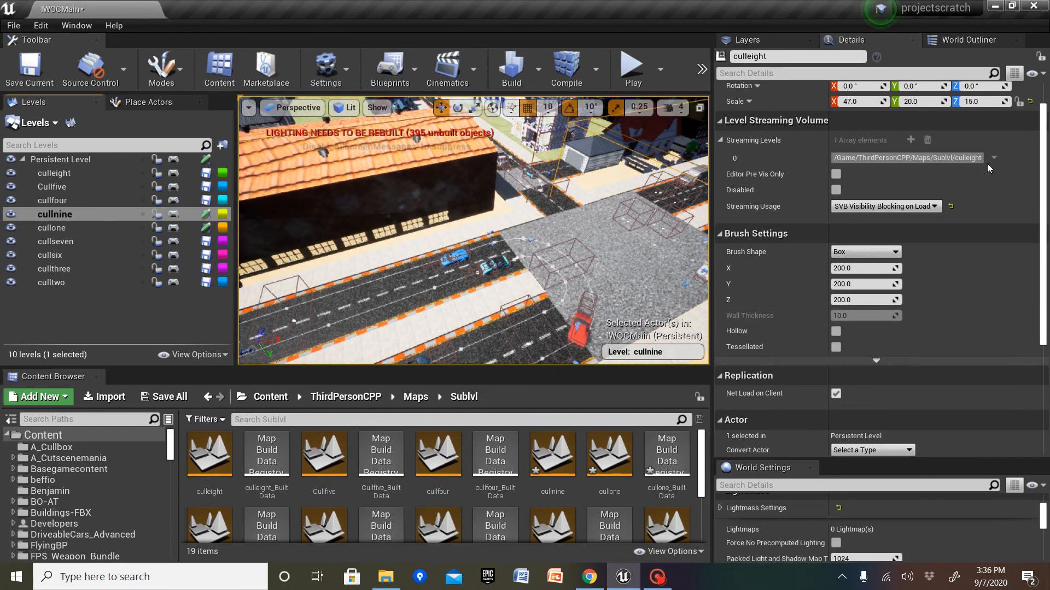
pyautogui.click(538, 187)
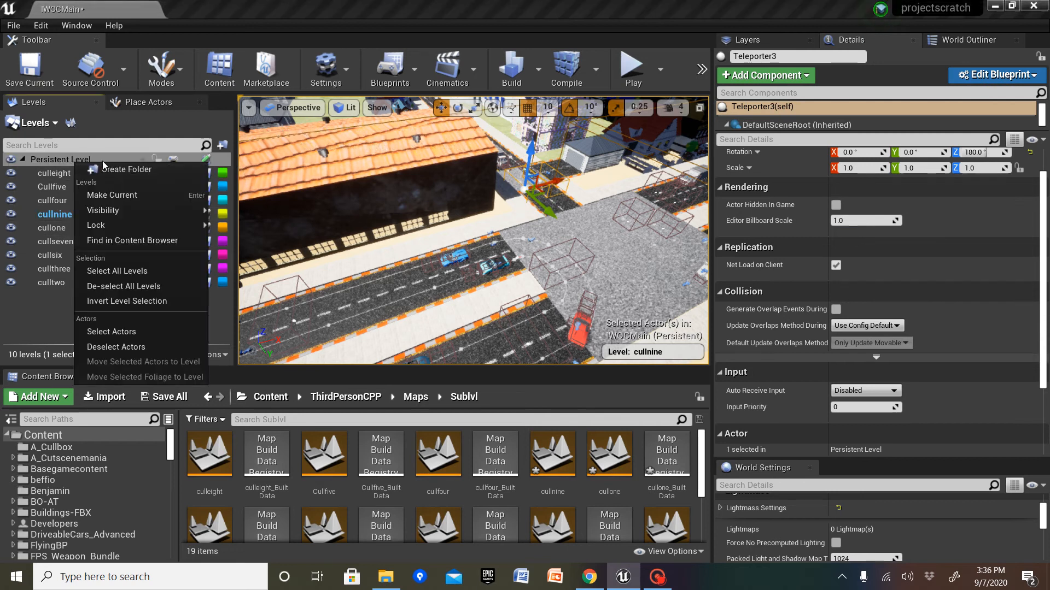
pyautogui.moveTo(96, 226)
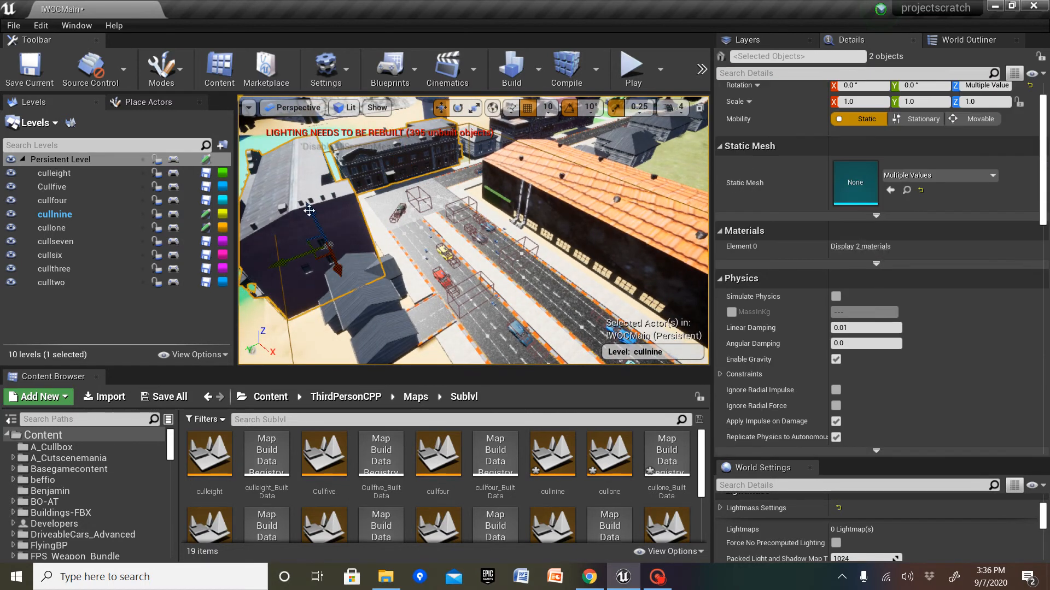
pyautogui.rightClick(54, 215)
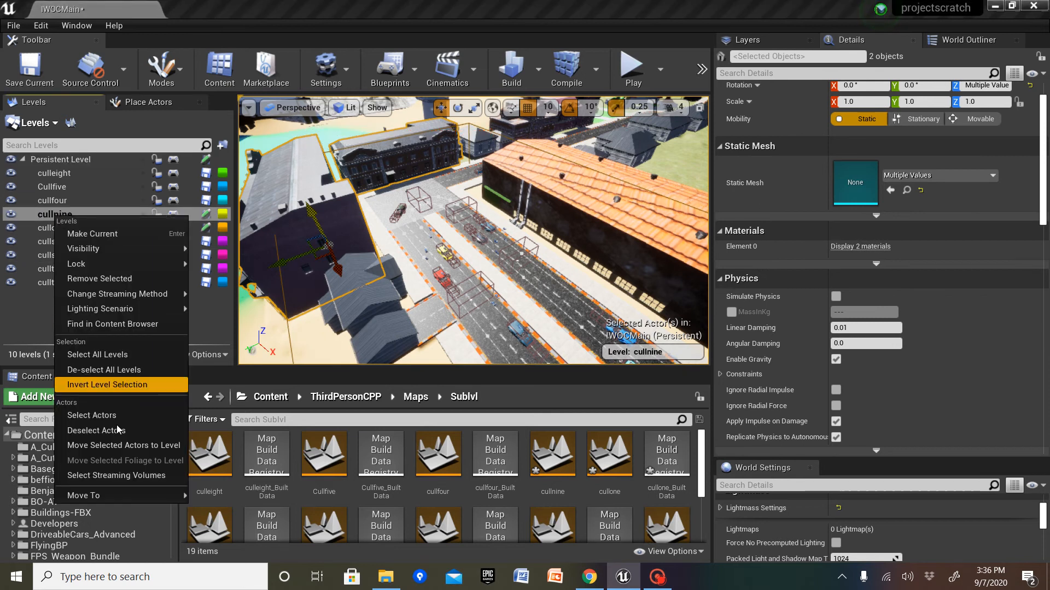
pyautogui.moveTo(123, 446)
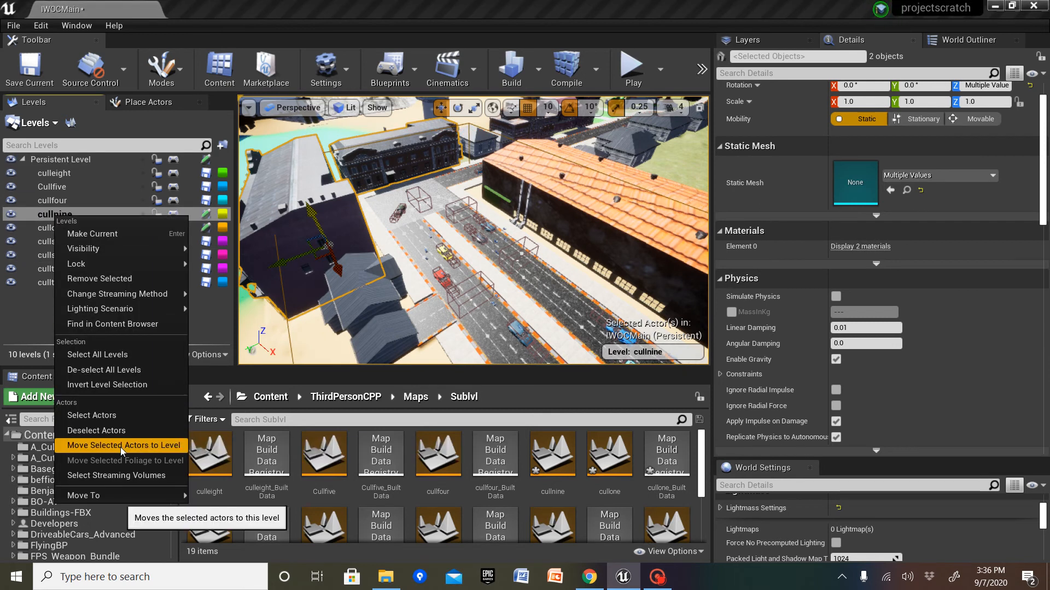
pyautogui.click(123, 446)
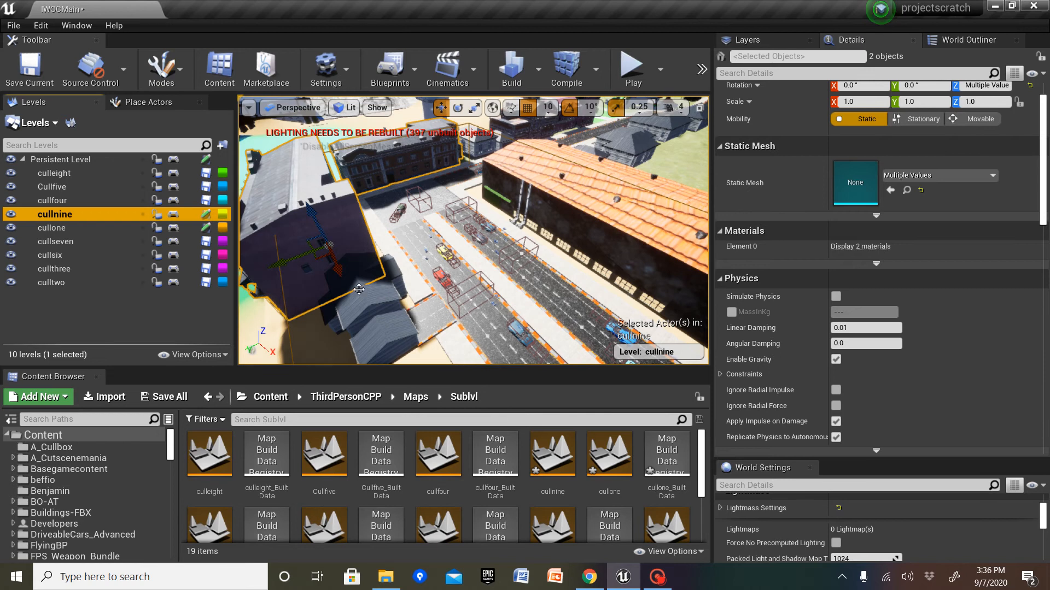
pyautogui.rightClick(55, 214)
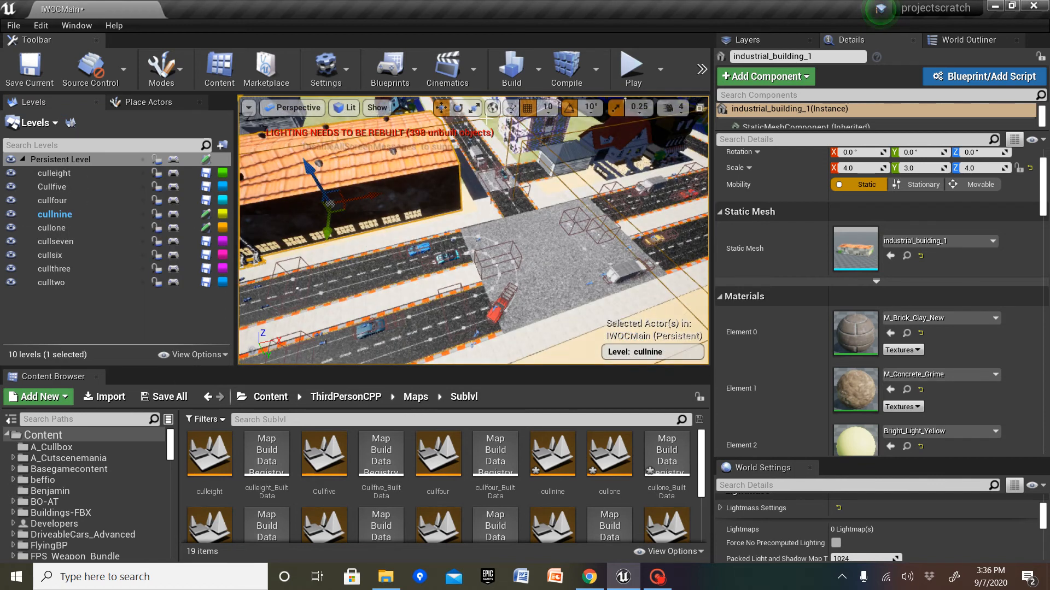
# Step: Confirm cullvnine streams cullnine with SVB Visibility Blocking on Load
pyautogui.click(55, 214)
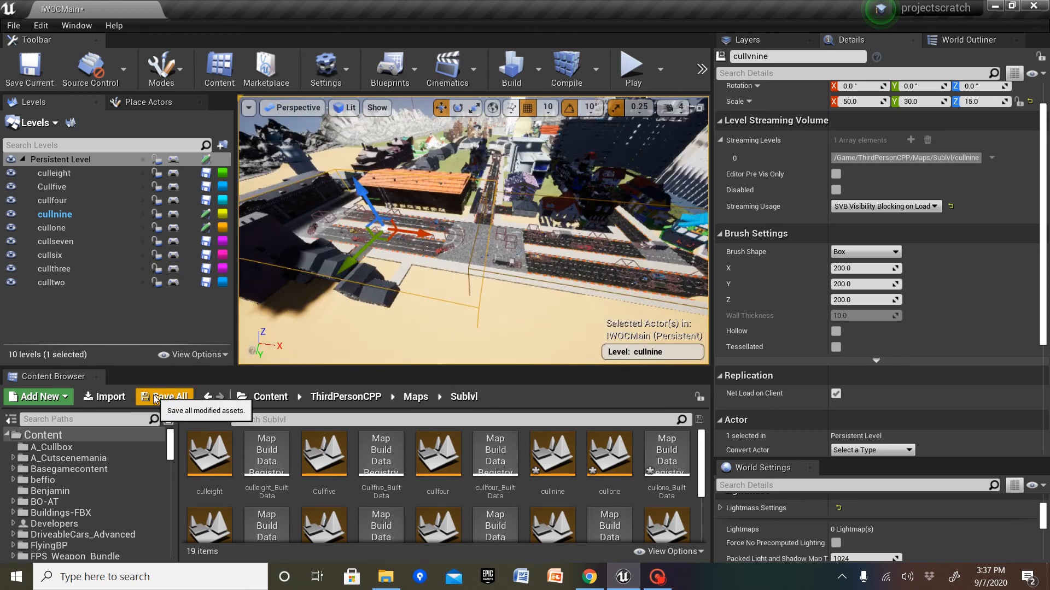
# Step: Save the modified cullnine, cullone and IWOCMain levels with their built data
pyautogui.click(164, 396)
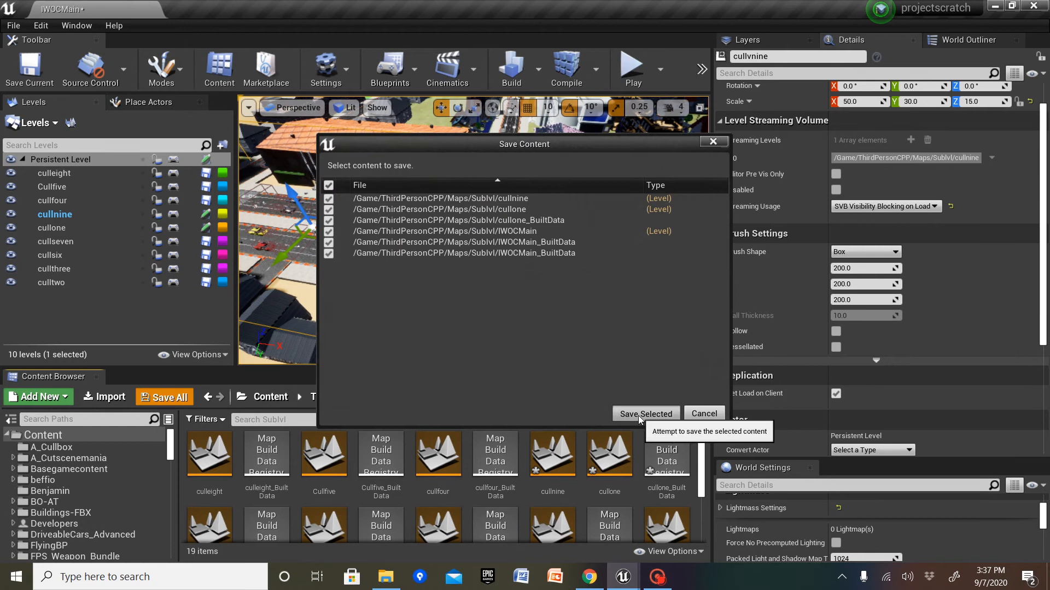
pyautogui.click(646, 413)
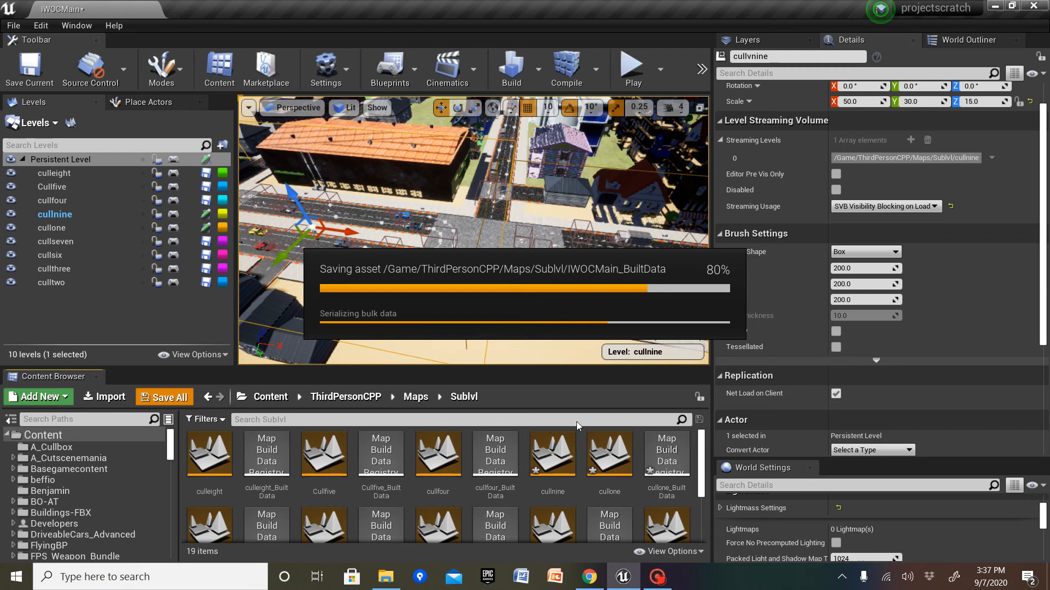
pyautogui.moveTo(497, 104)
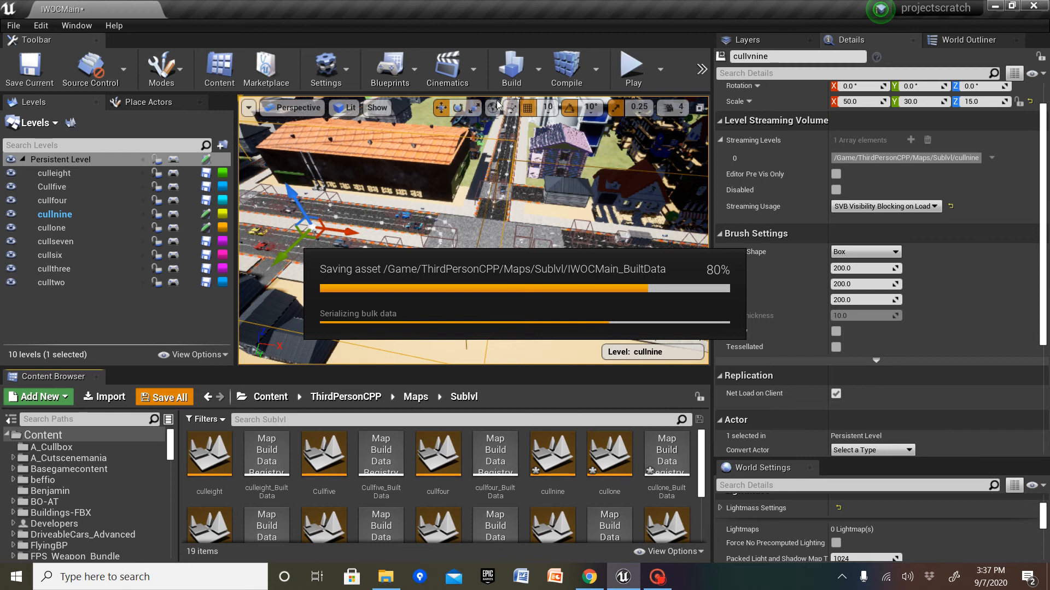
pyautogui.moveTo(476, 353)
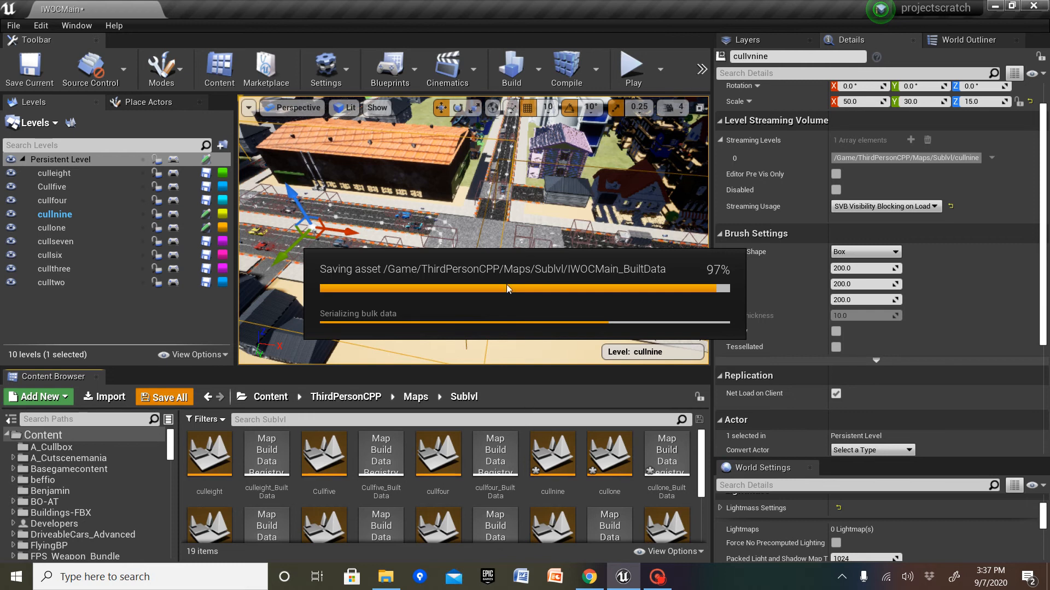
pyautogui.moveTo(609, 472)
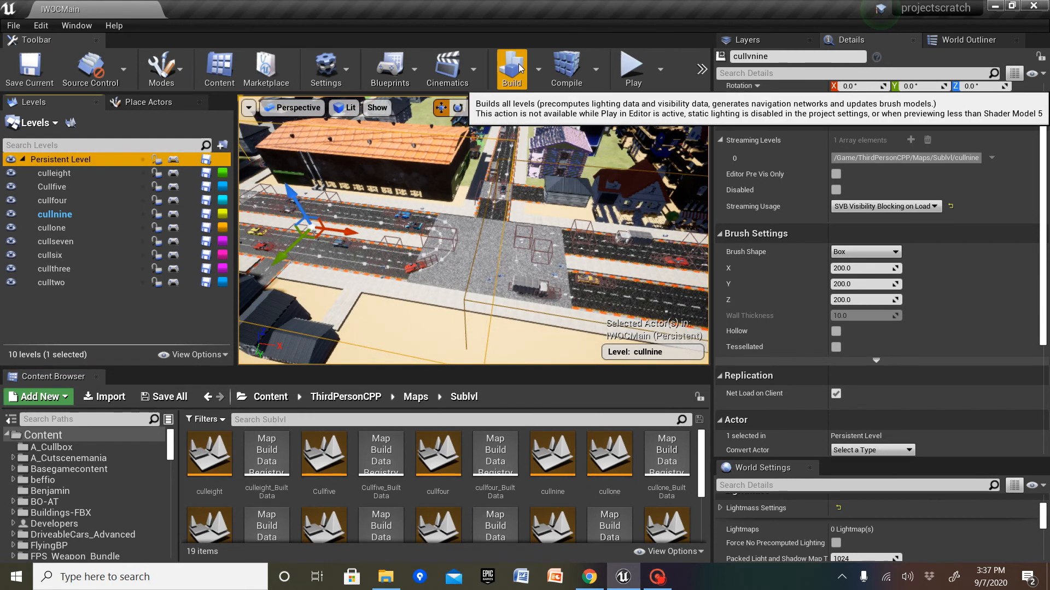
# Step: Rebuild geometry and start the lighting build for all levels of the map
pyautogui.click(511, 67)
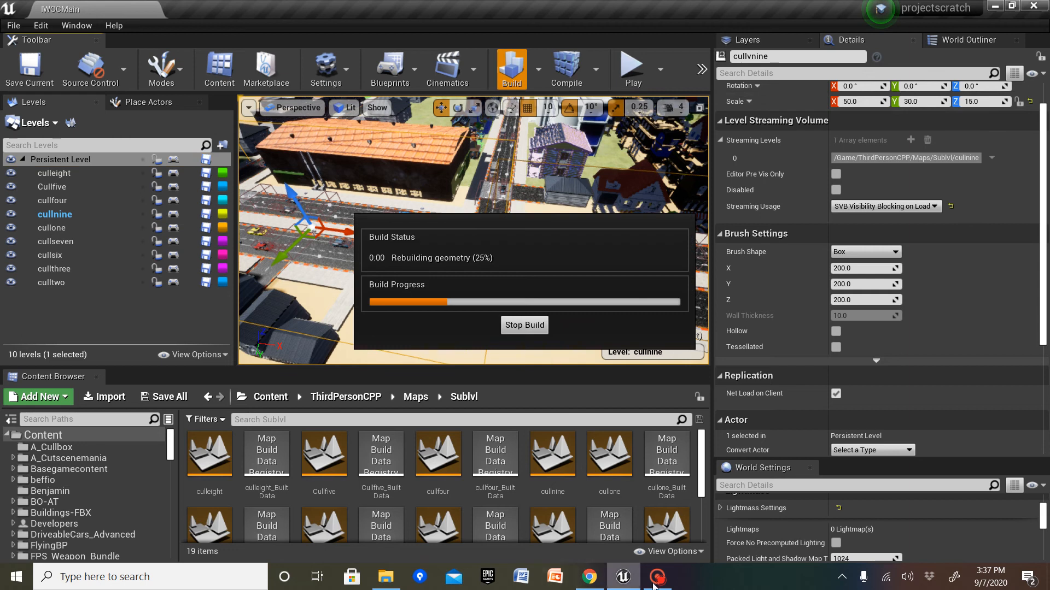
pyautogui.click(657, 576)
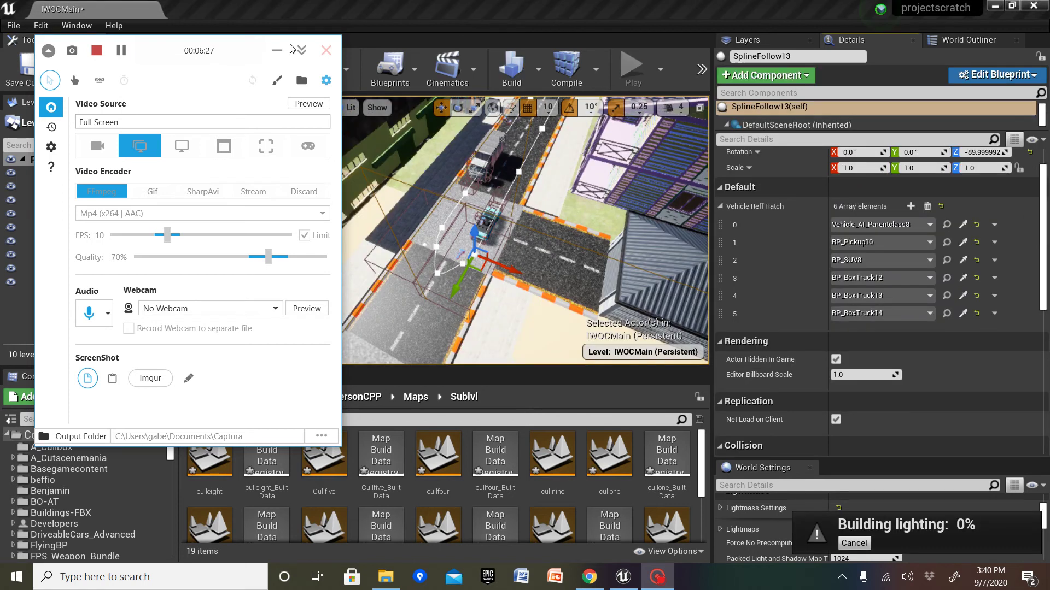
# Step: Make the Persistent Level current and bring up its options while lighting builds
pyautogui.click(325, 50)
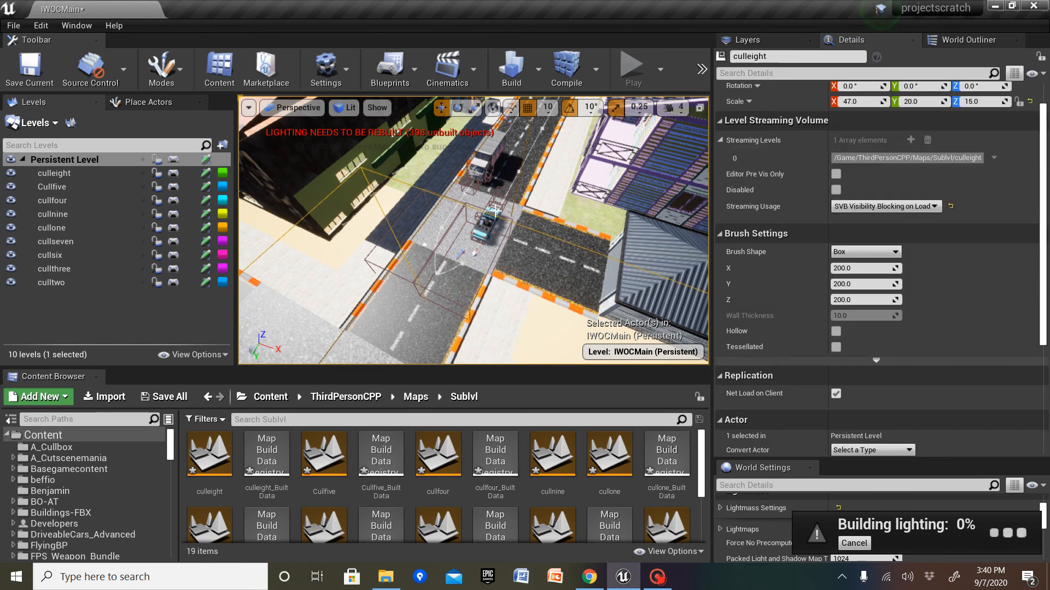
pyautogui.click(482, 223)
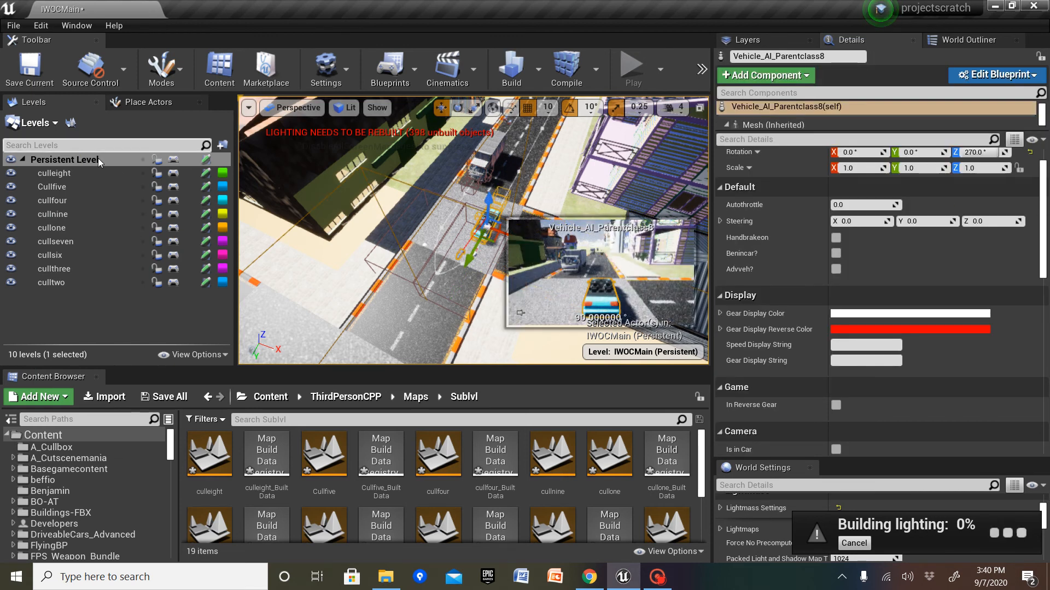
pyautogui.rightClick(66, 160)
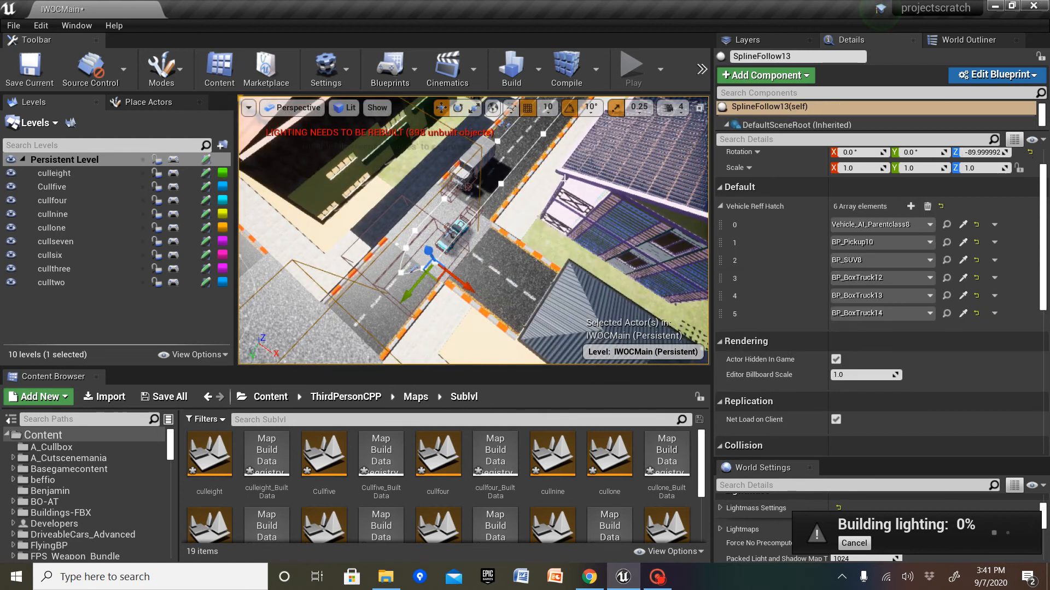
pyautogui.moveTo(887, 233)
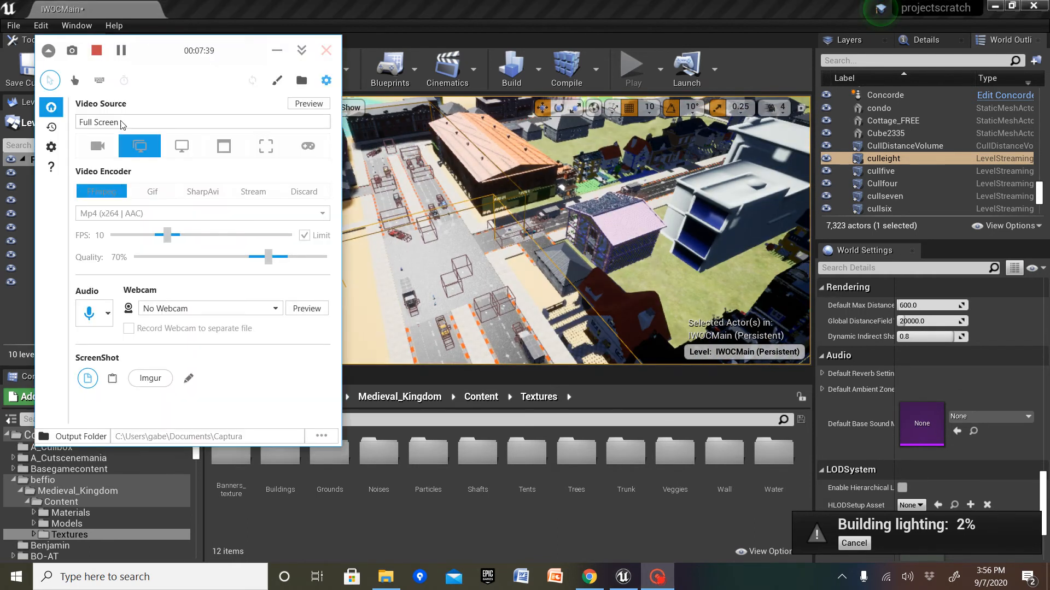
pyautogui.moveTo(121, 52)
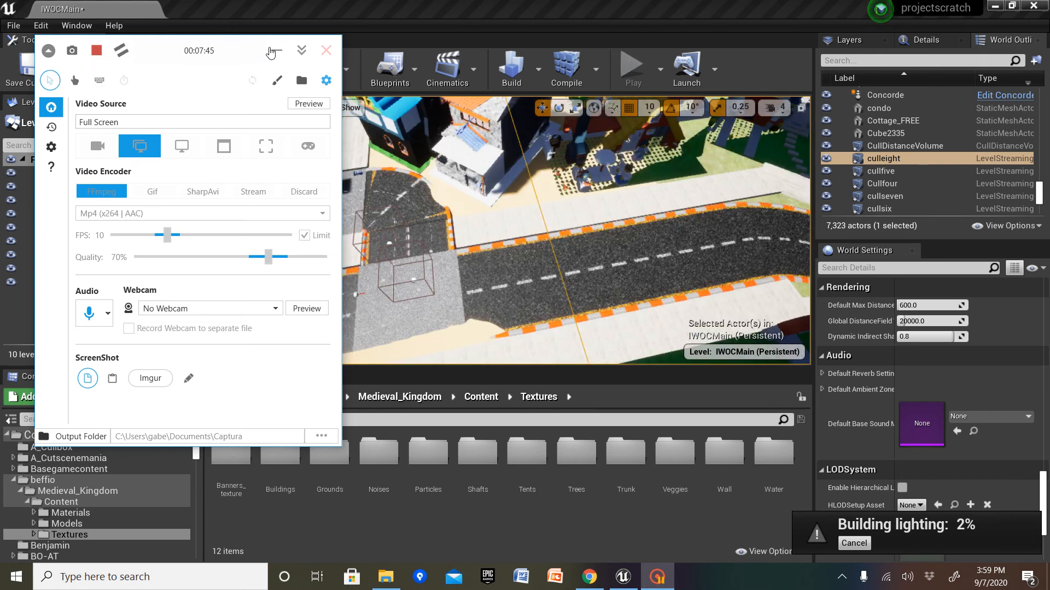
# Step: Survey the city streets in the viewport while the lighting build runs
pyautogui.click(326, 50)
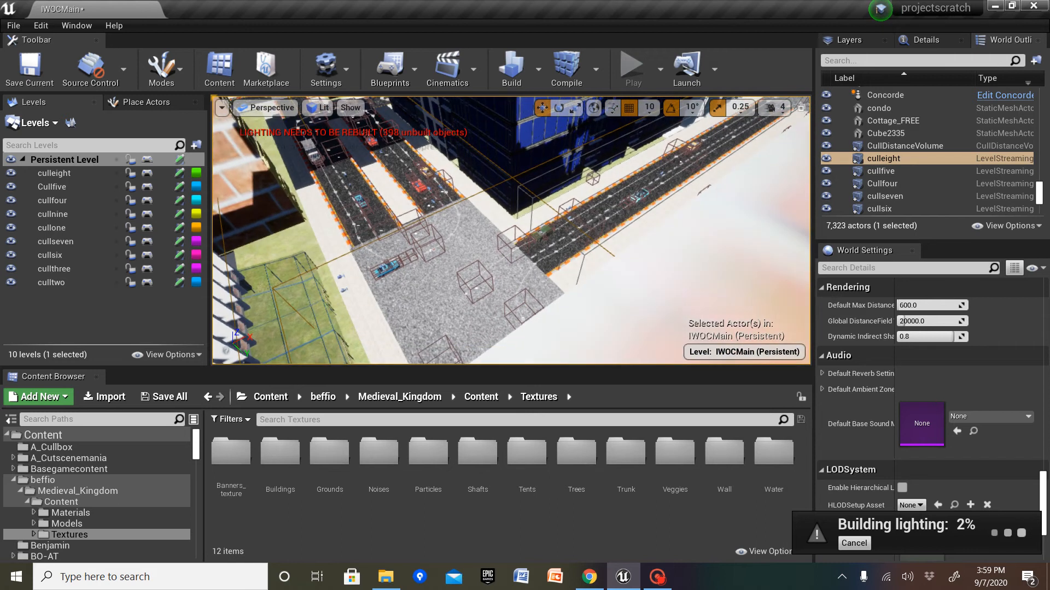
pyautogui.moveTo(502, 235); pyautogui.dragTo(402, 322)
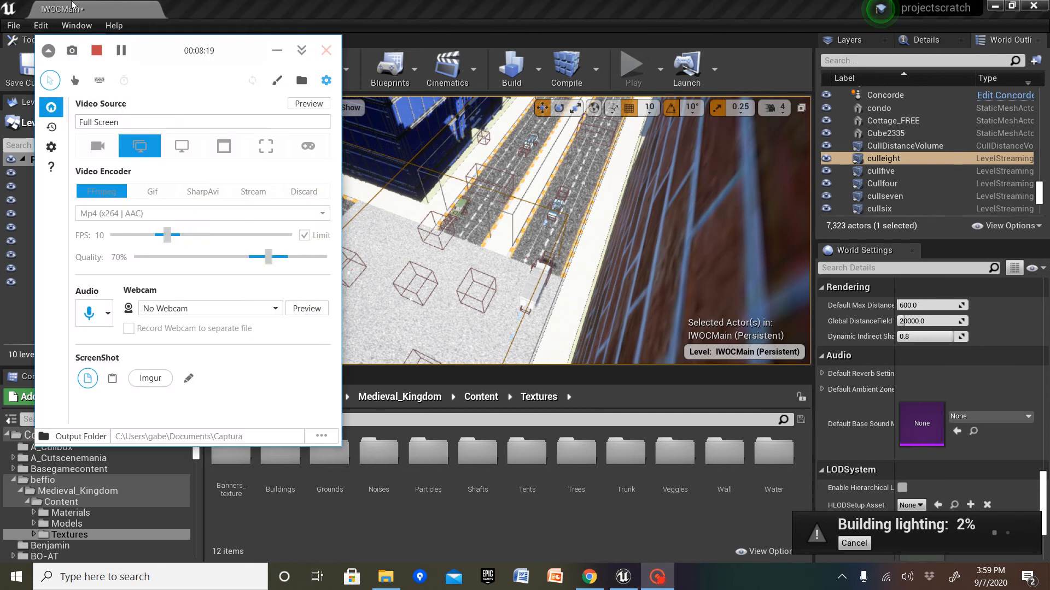
pyautogui.moveTo(122, 50)
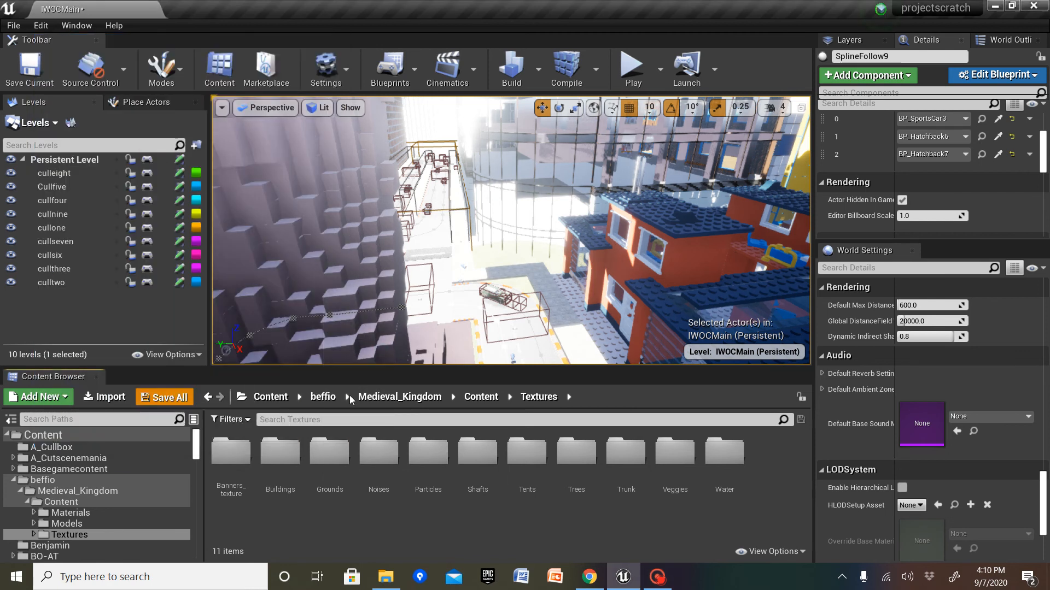
# Step: Save the rebuilt IWOCMain map and its IWOCMain_BuiltData lighting asset
pyautogui.click(164, 397)
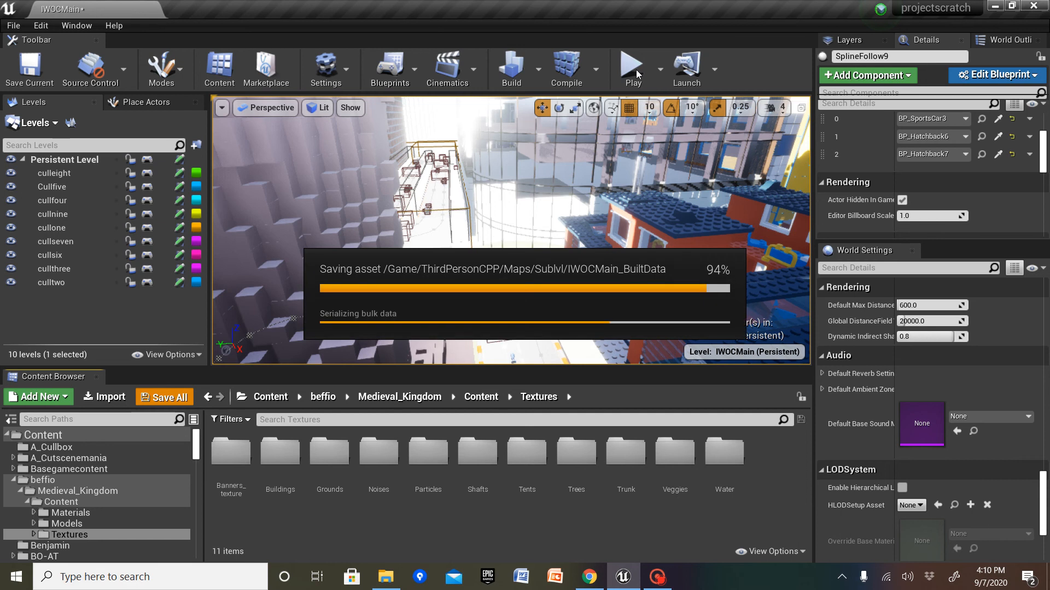
pyautogui.moveTo(637, 66)
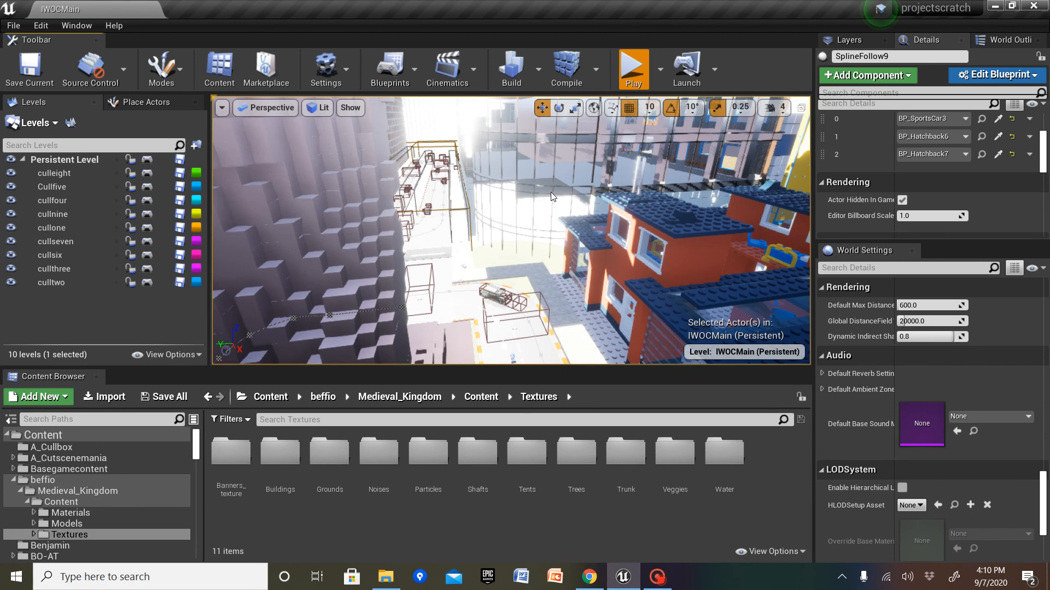
pyautogui.moveTo(565, 189)
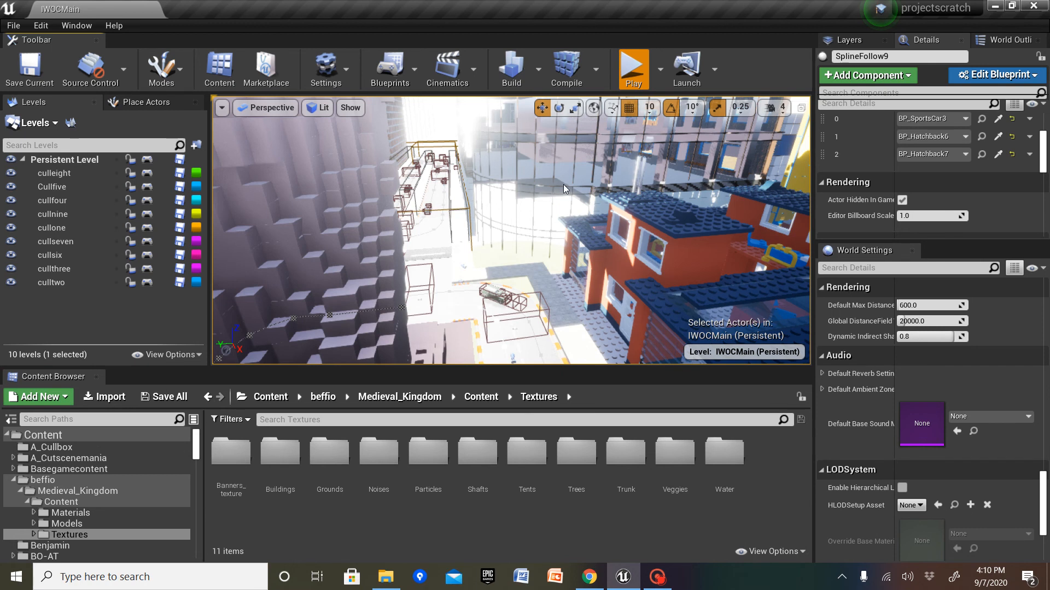
# Step: Run a play test of IWOCMain with the character on the street, then stop it
pyautogui.click(633, 68)
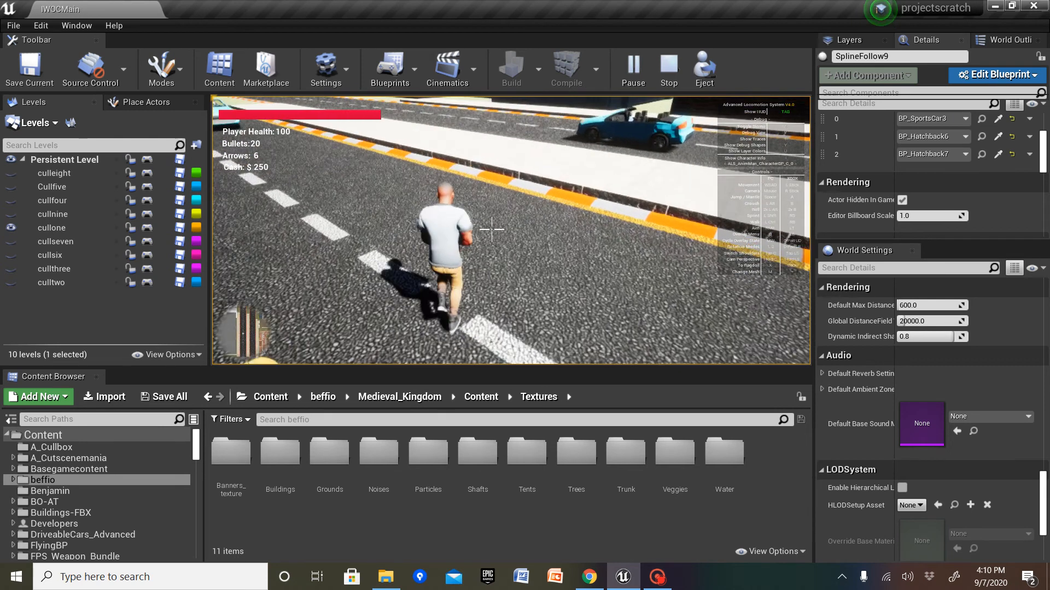
pyautogui.click(668, 68)
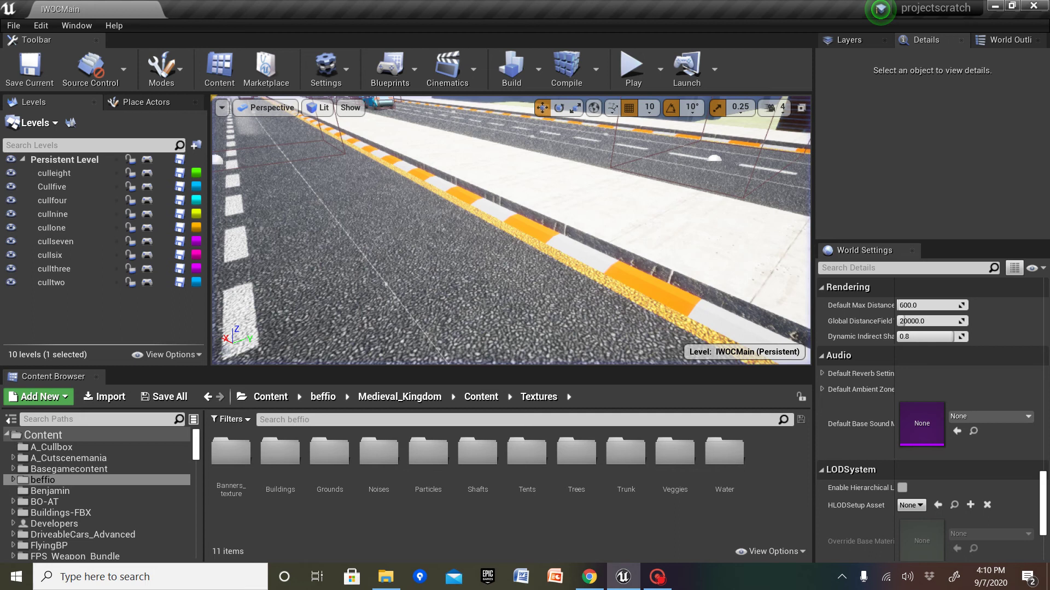
# Step: Enable Show FPS in the viewport and run another play test of the map
pyautogui.click(222, 108)
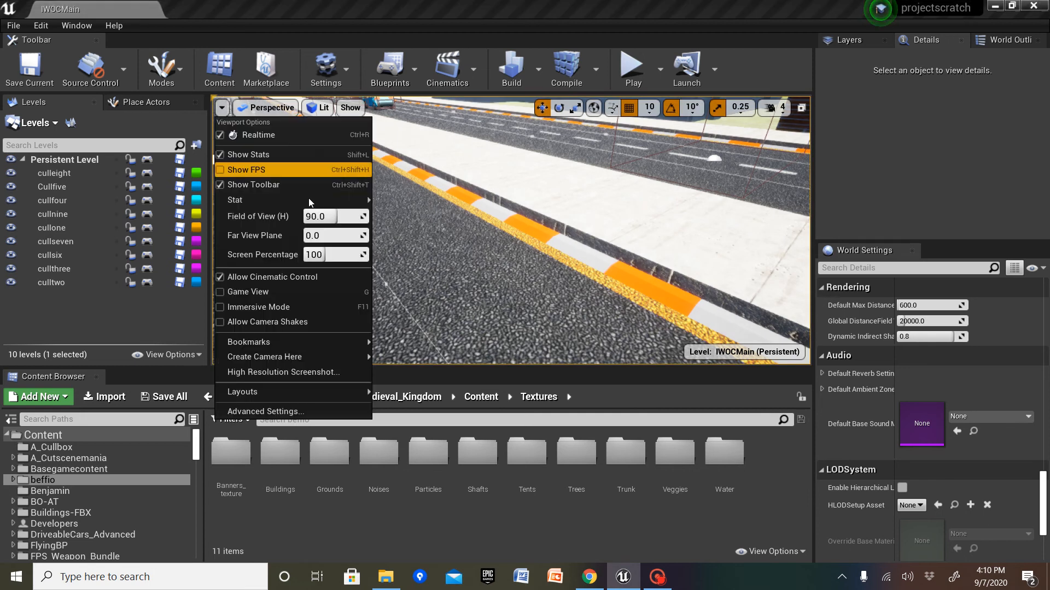
pyautogui.click(245, 170)
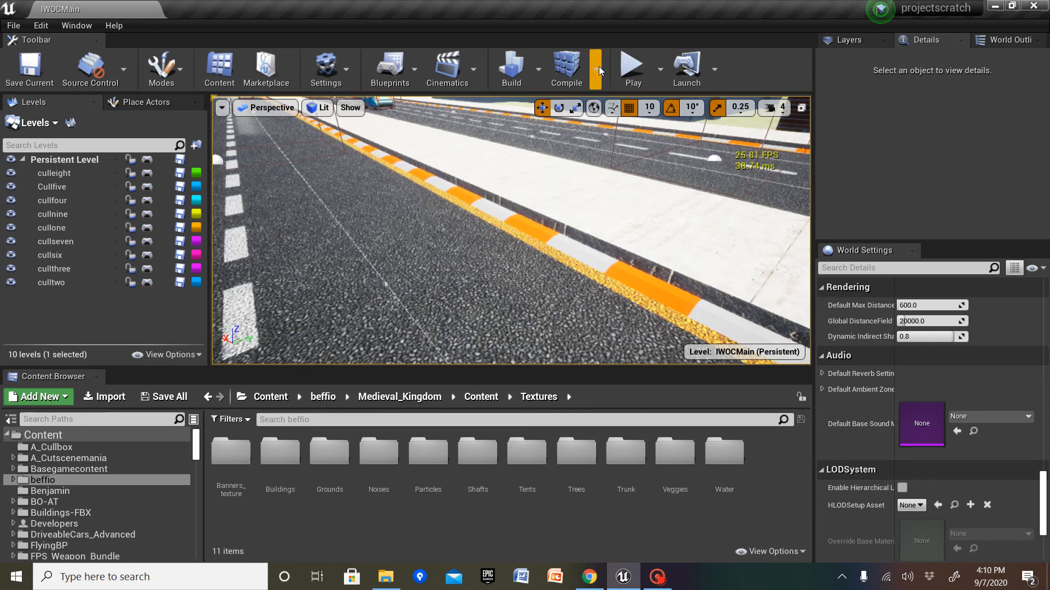
pyautogui.moveTo(634, 65)
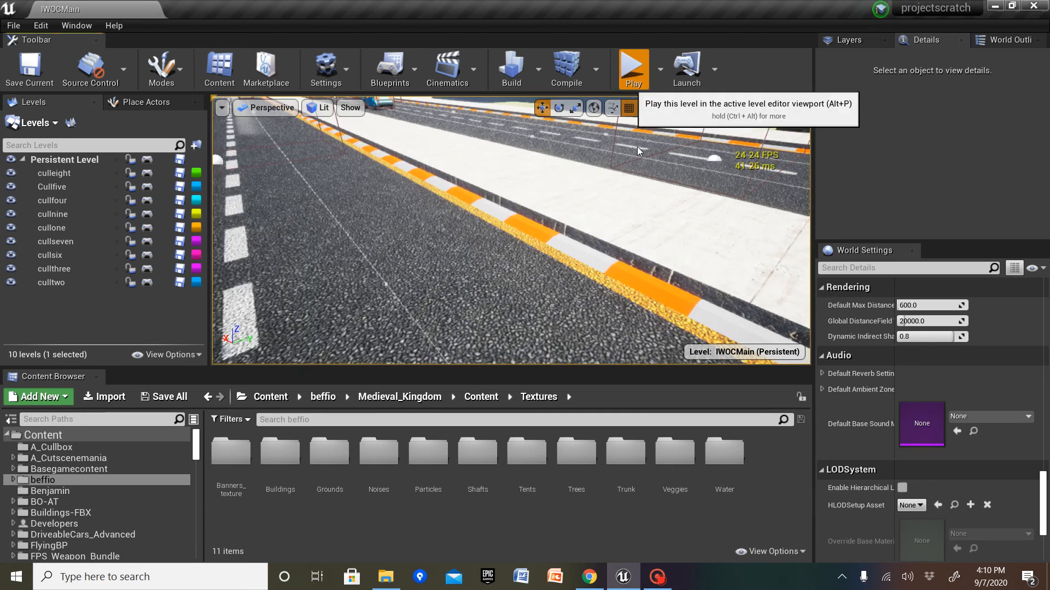
pyautogui.moveTo(696, 175)
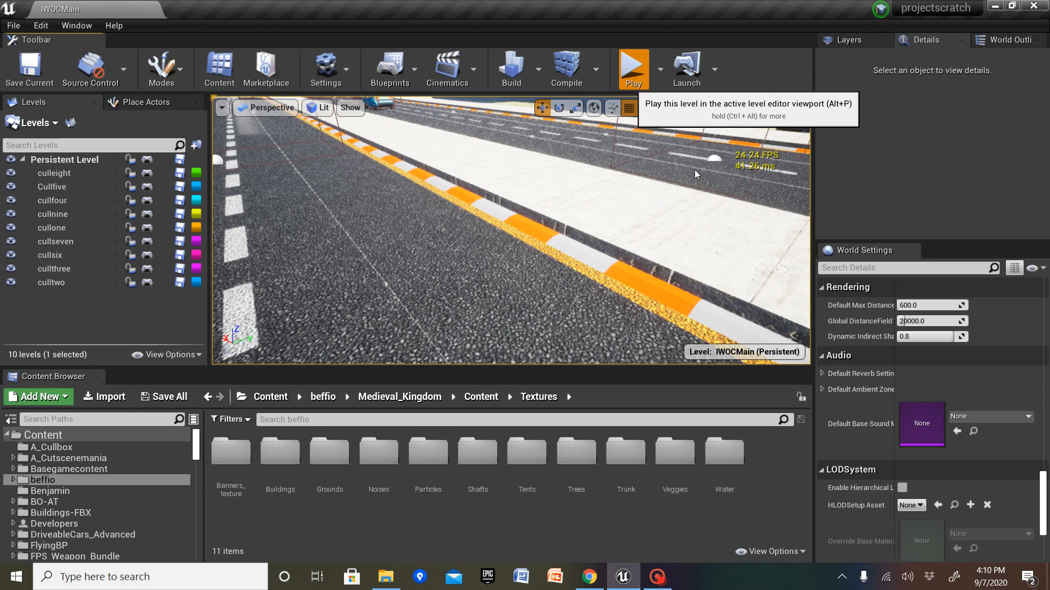
pyautogui.click(634, 67)
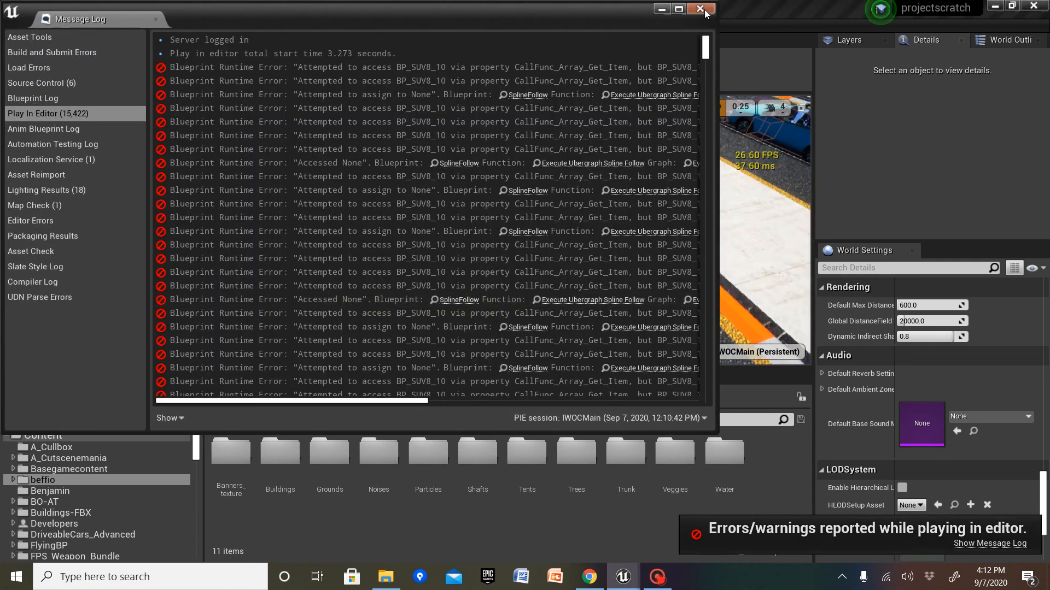
# Step: Close the Message Log of SplineFollow errors, returning to the city view
pyautogui.click(699, 9)
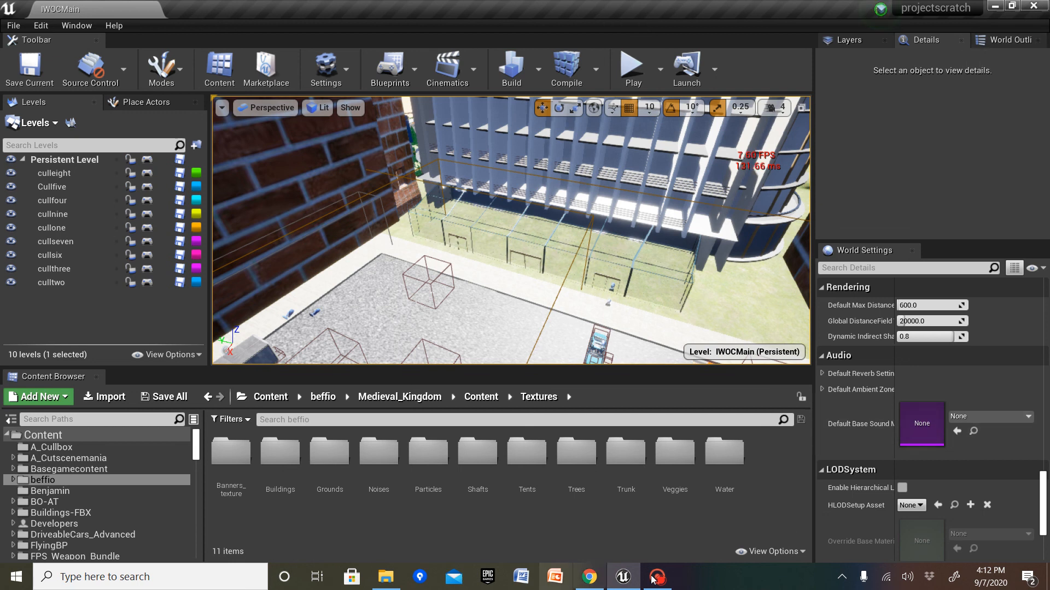
pyautogui.click(657, 576)
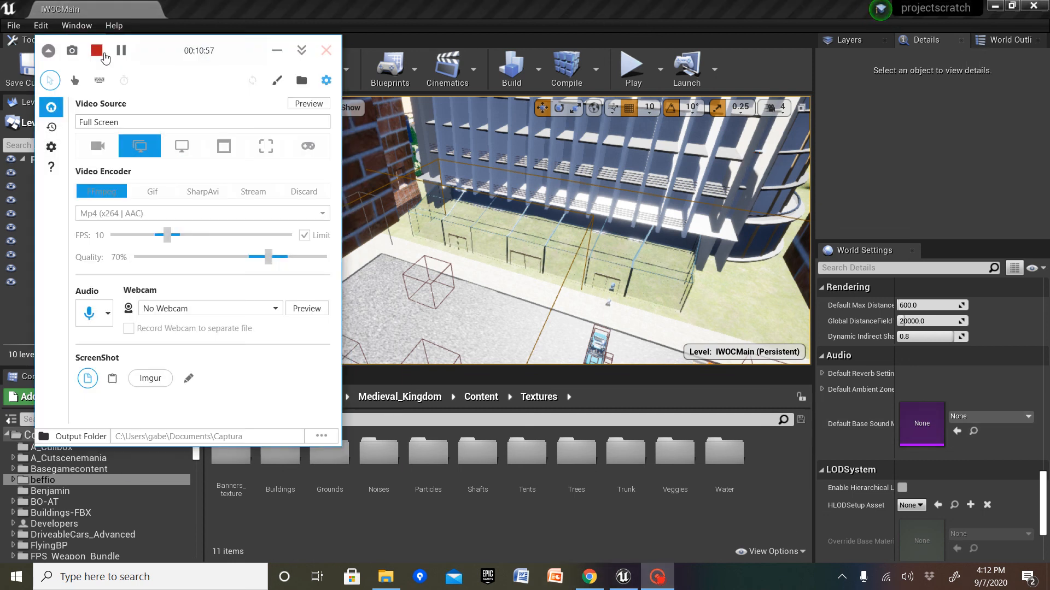